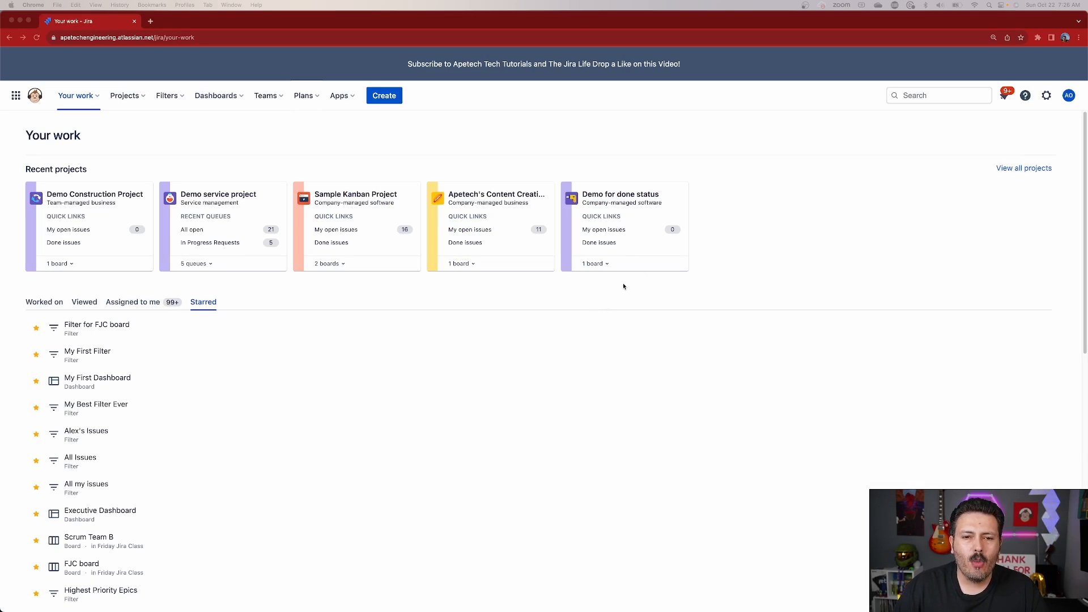
mouse_move(324, 160)
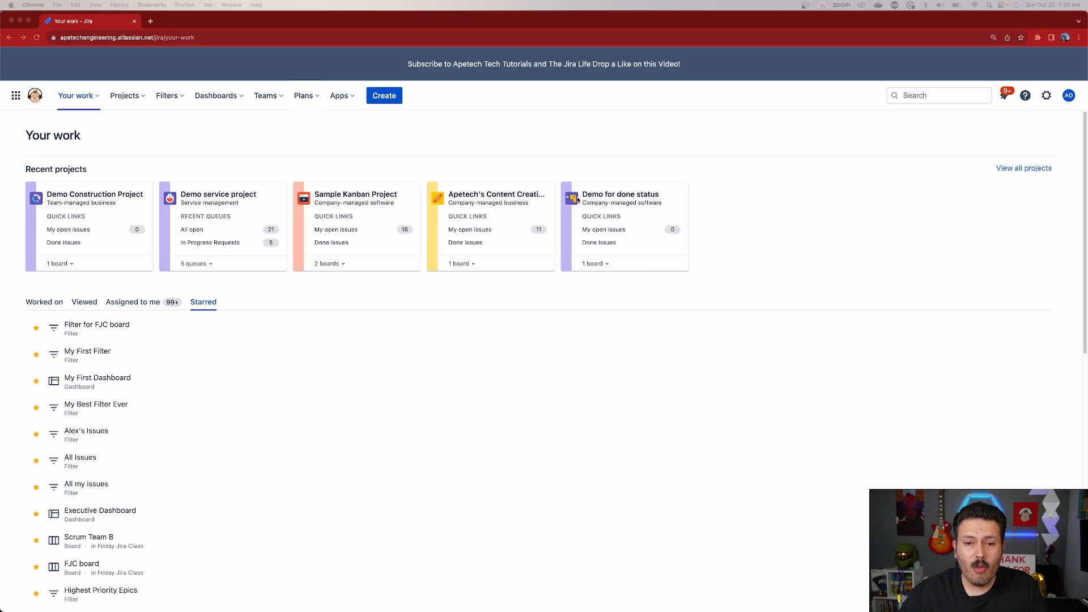
Open Demo for done status in a new tab and browse the full projects list.
right_click(620, 194)
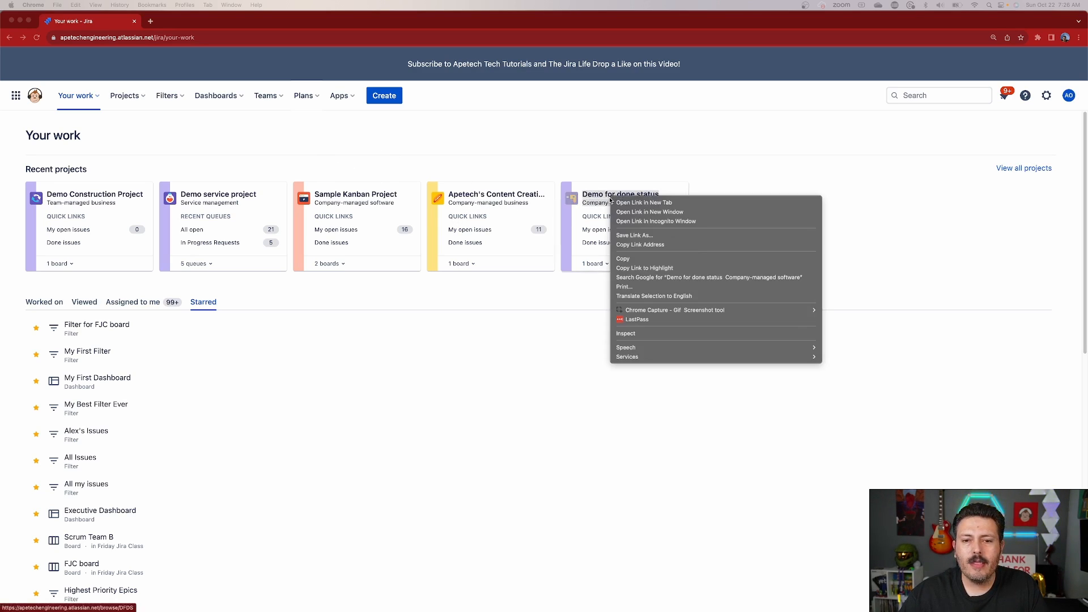
click(644, 202)
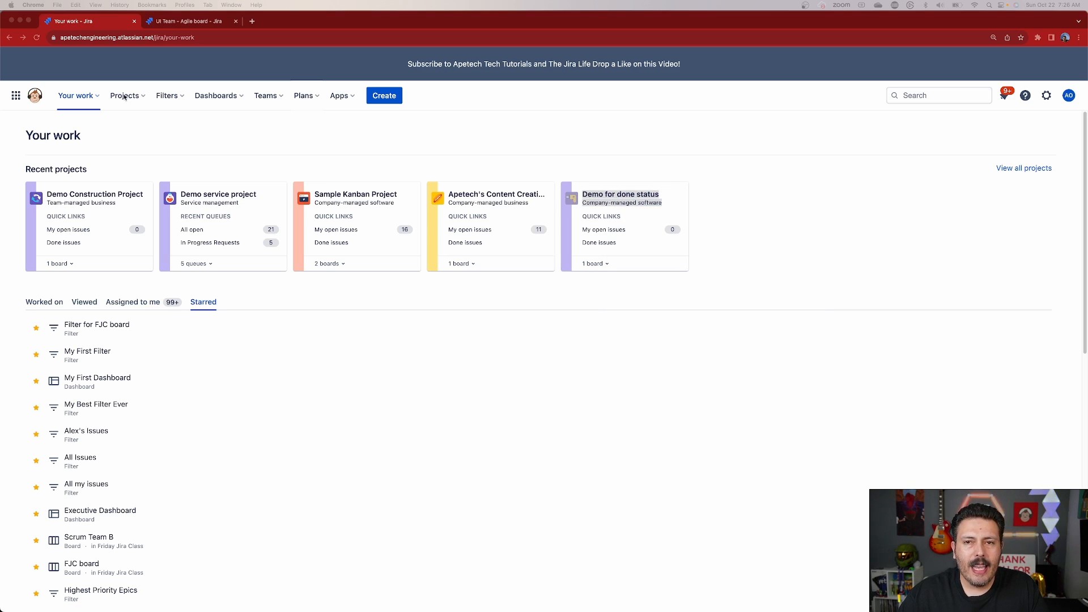
click(124, 95)
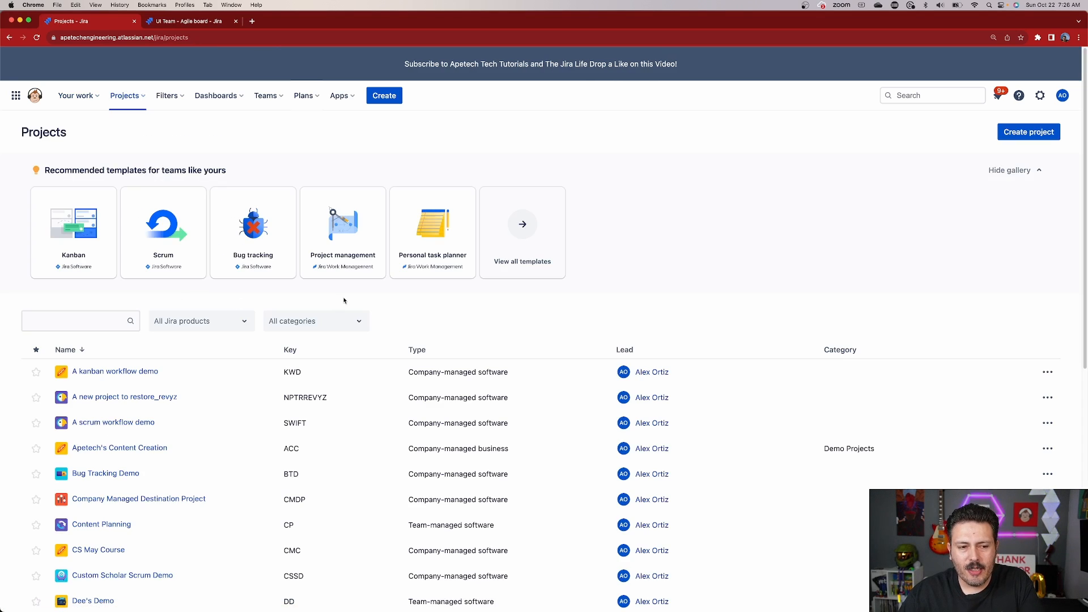
scroll(down, 3)
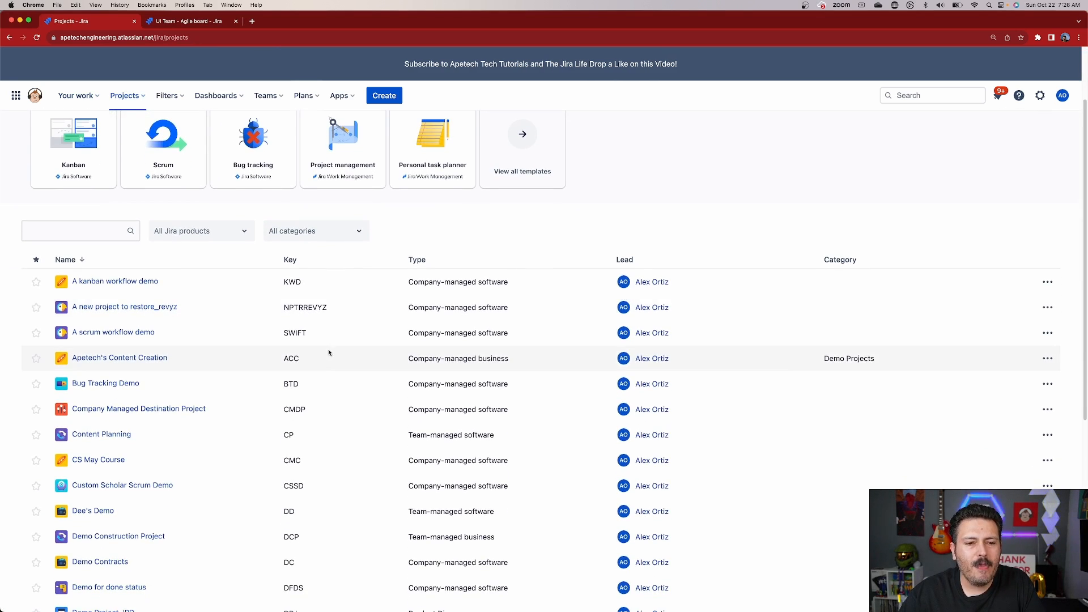
scroll(down, 3)
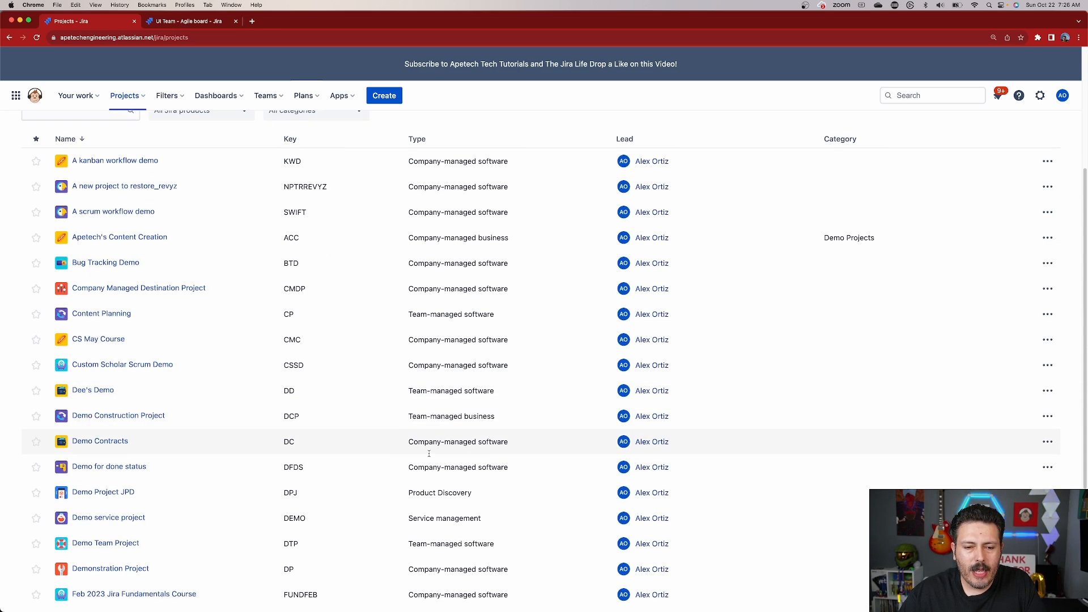
Open Demo Project JPD and switch to its All Ideas view.
click(102, 492)
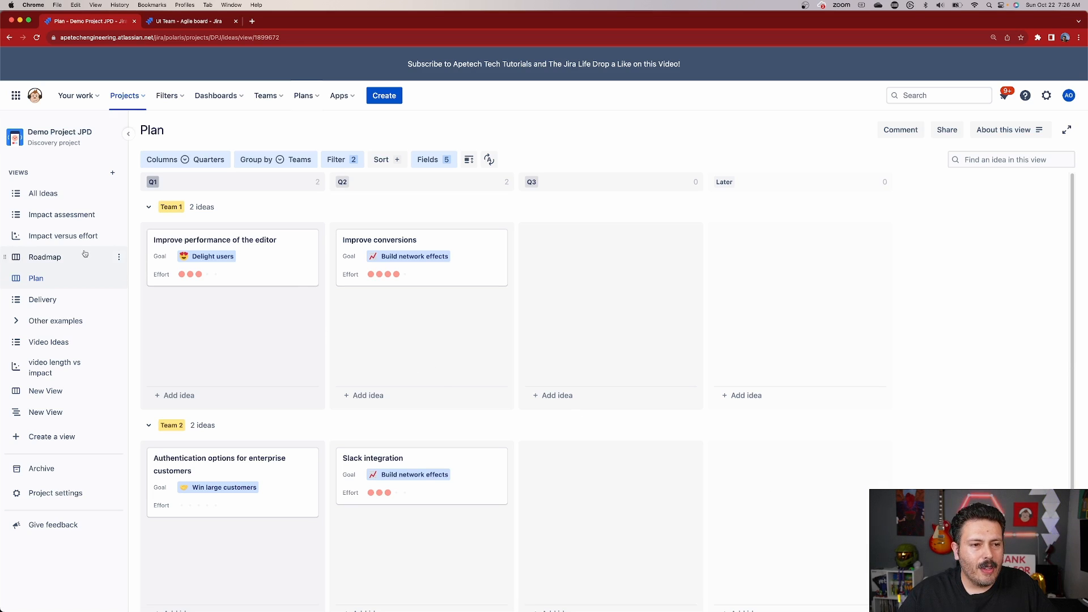
click(42, 193)
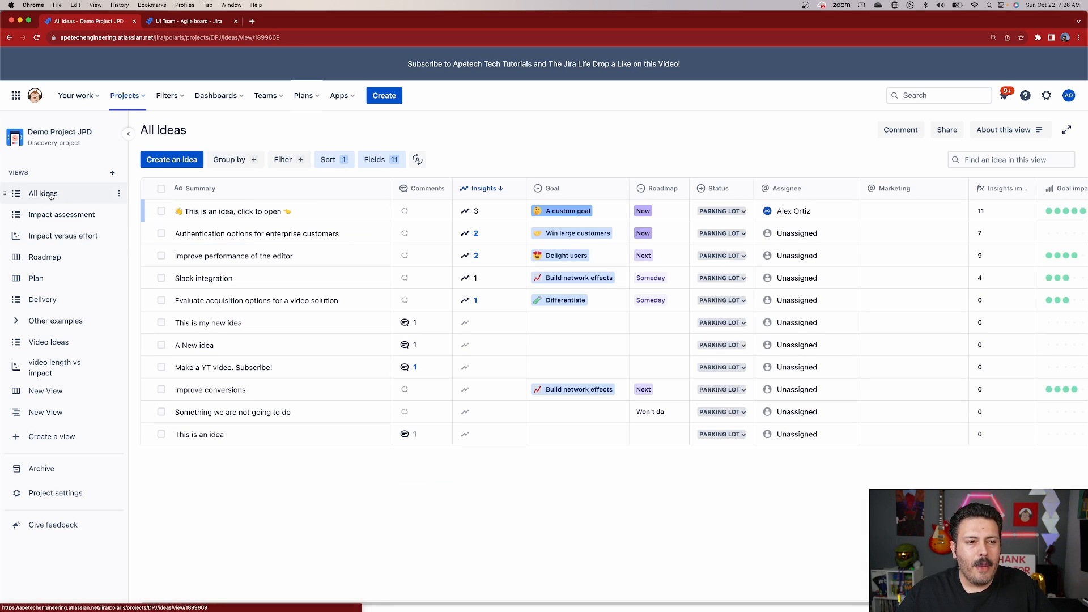
mouse_move(232, 412)
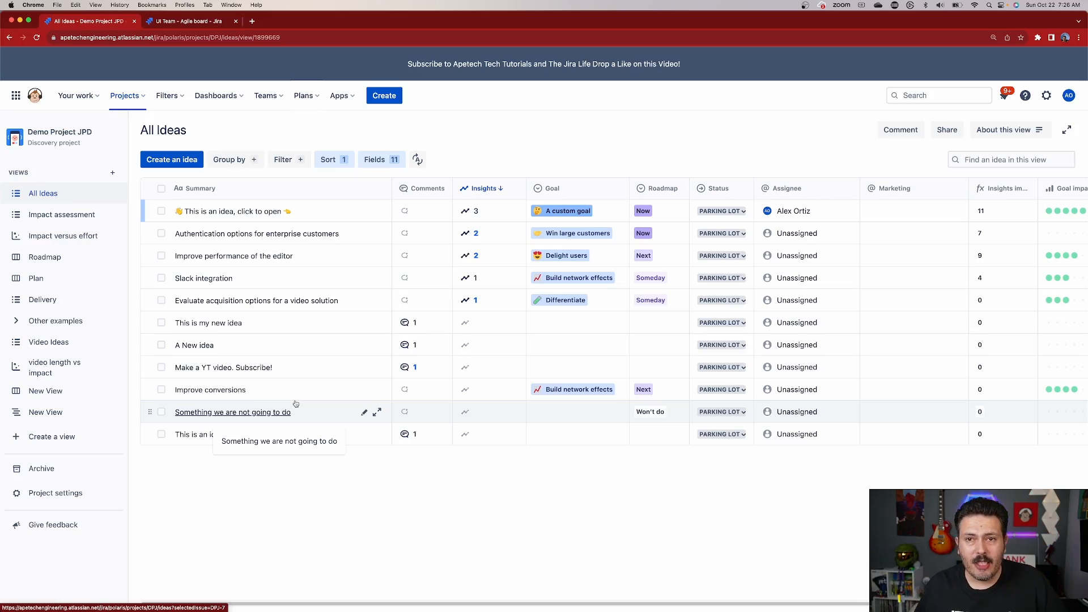
mouse_move(270, 323)
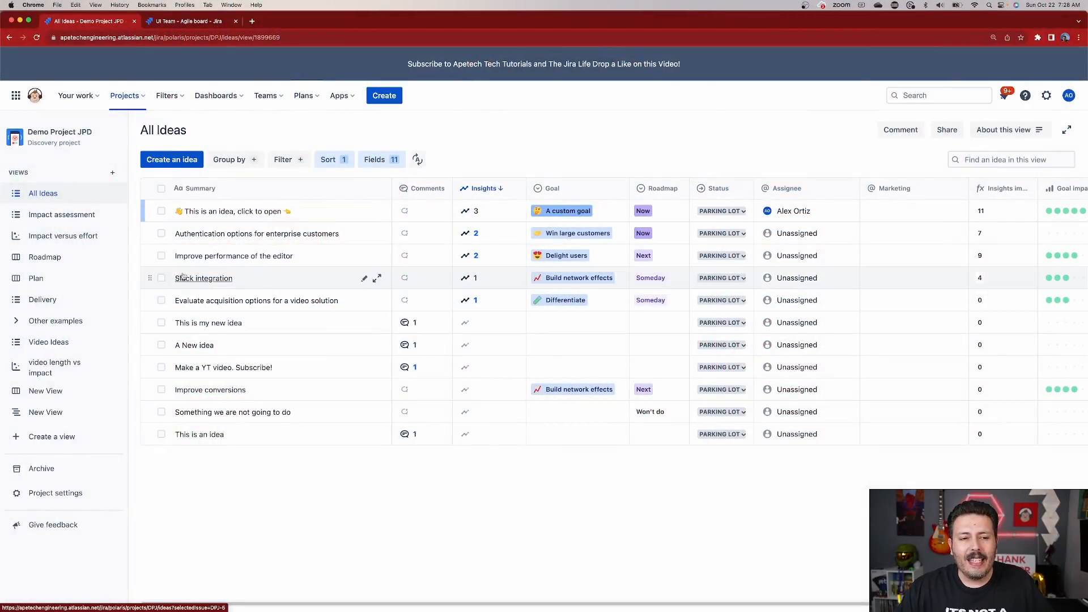
mouse_move(203, 278)
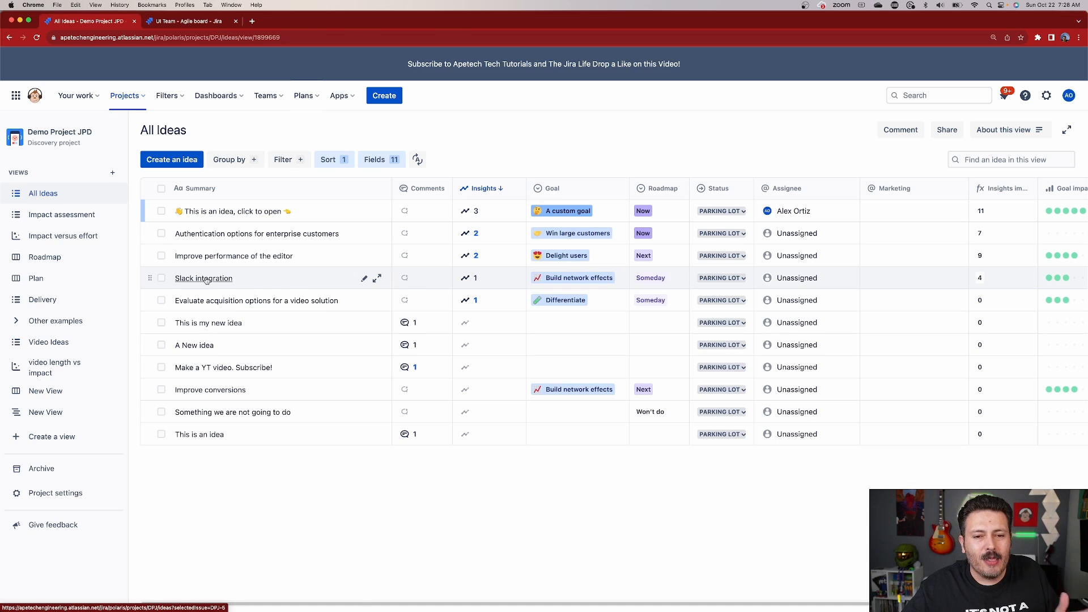
Open the Slack integration idea and show its empty Delivery tab.
click(203, 278)
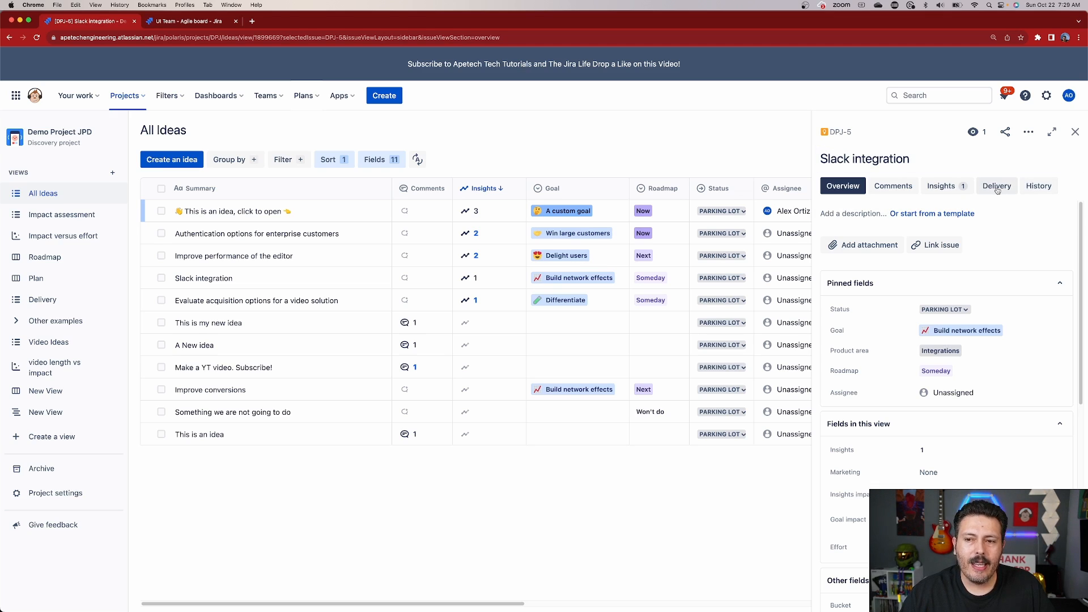
click(997, 184)
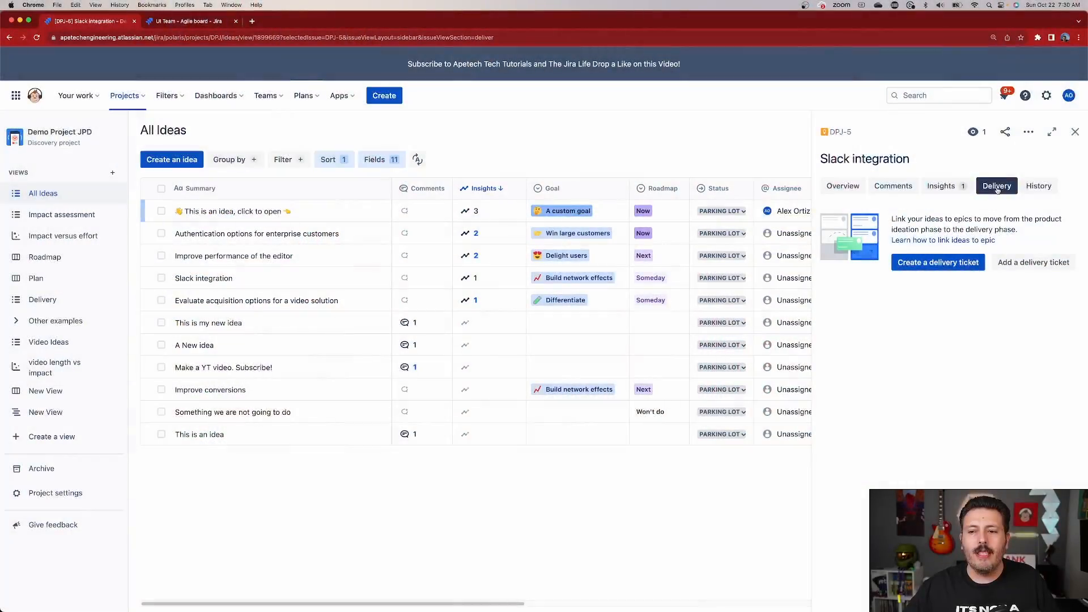
mouse_move(929, 308)
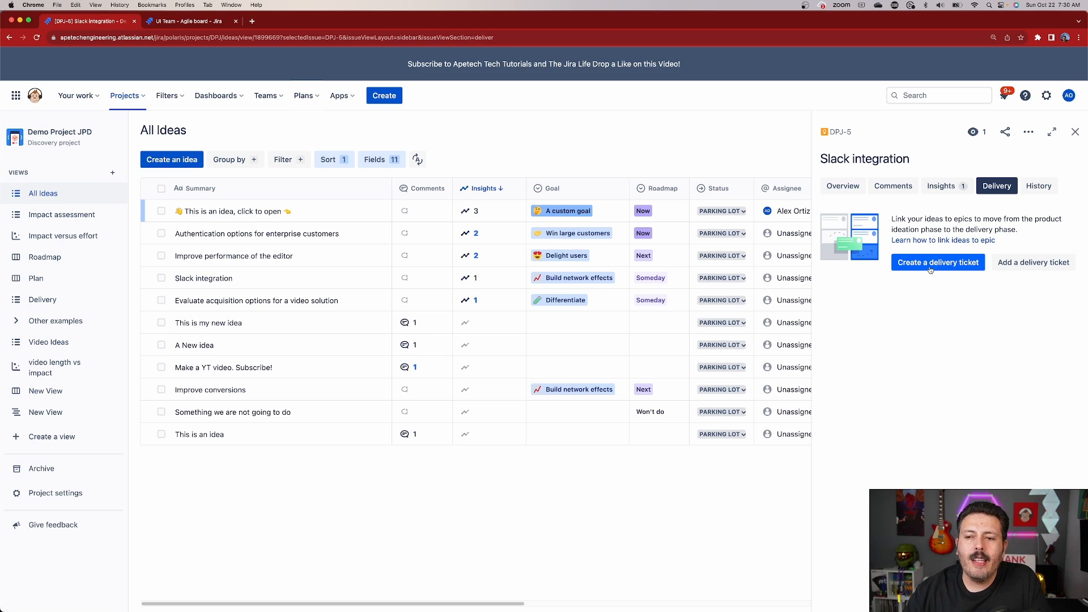
Start a delivery ticket for the idea in Demo for done status with type Epic.
click(938, 262)
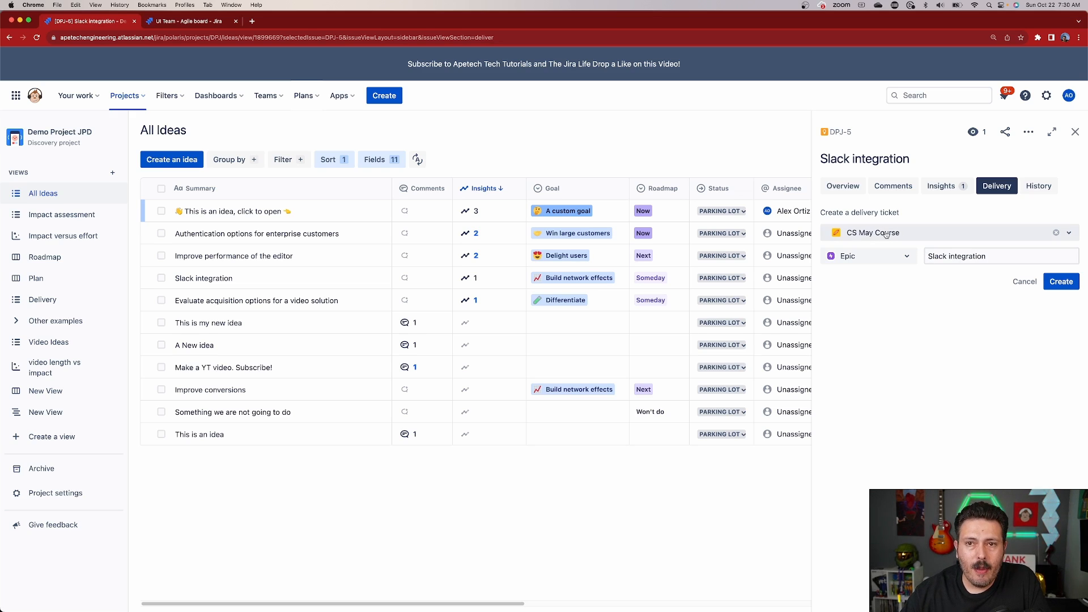
click(945, 232)
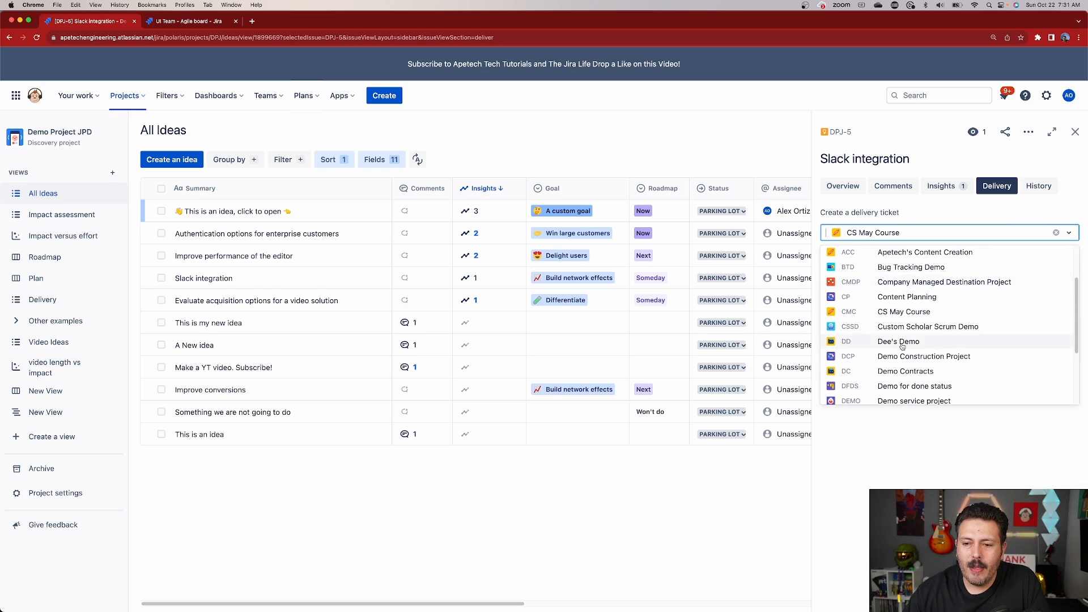
scroll(down, 3)
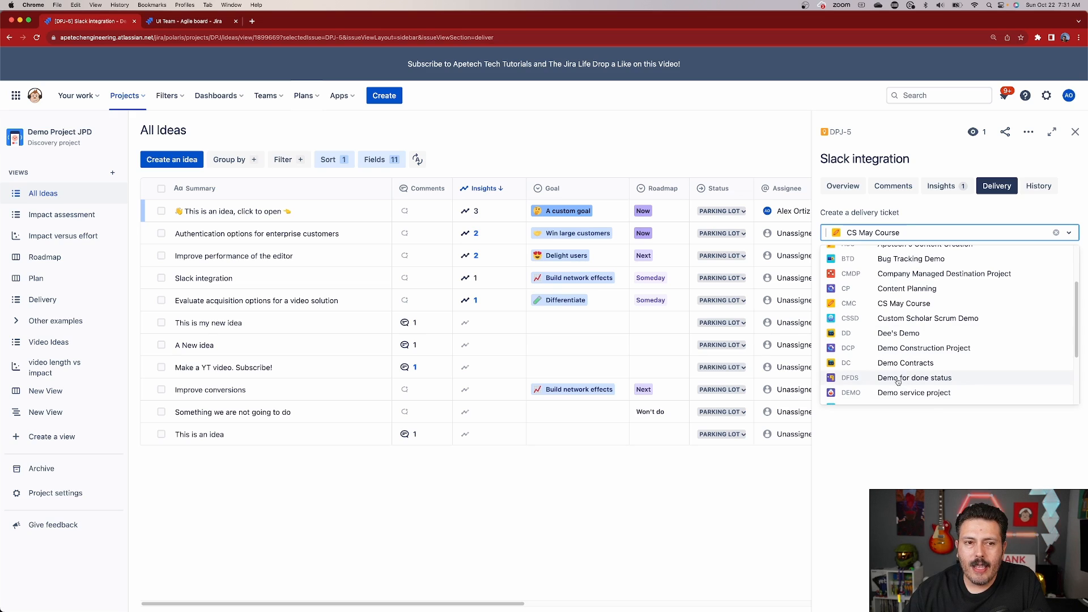
click(914, 377)
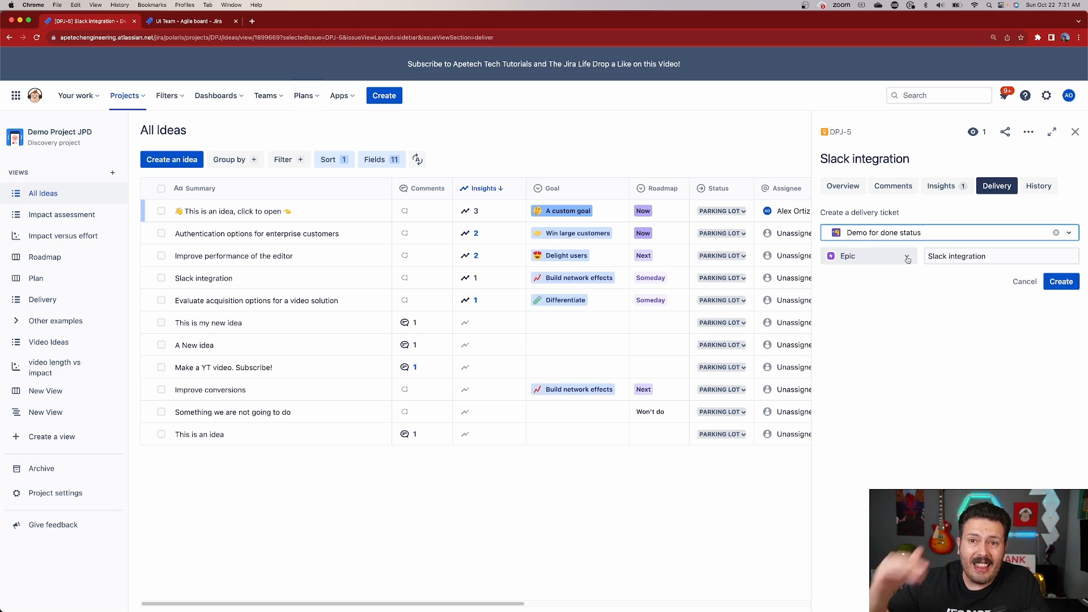
click(867, 255)
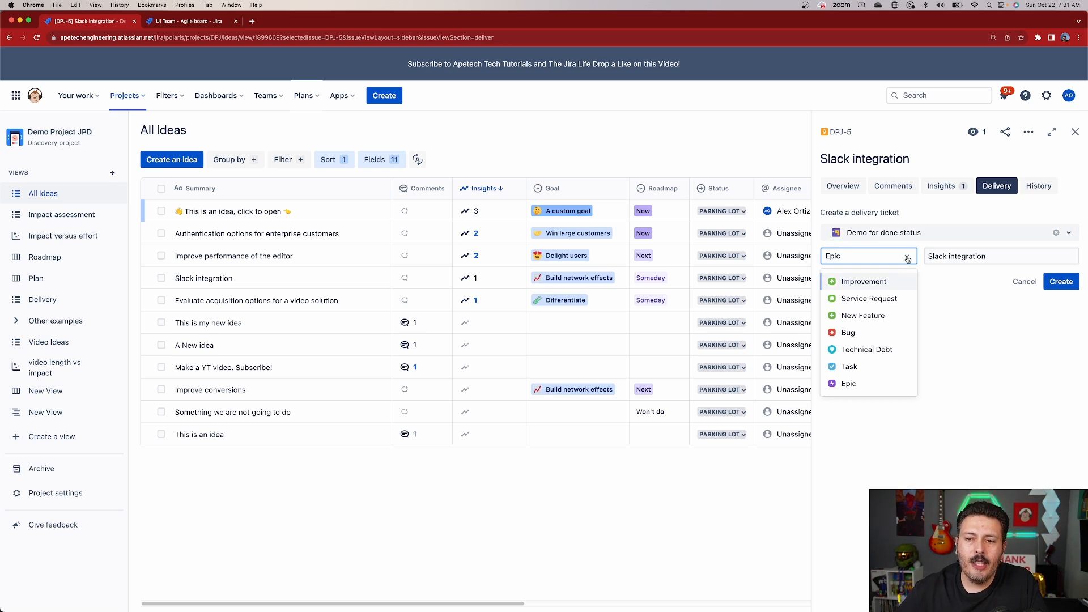
mouse_move(886, 277)
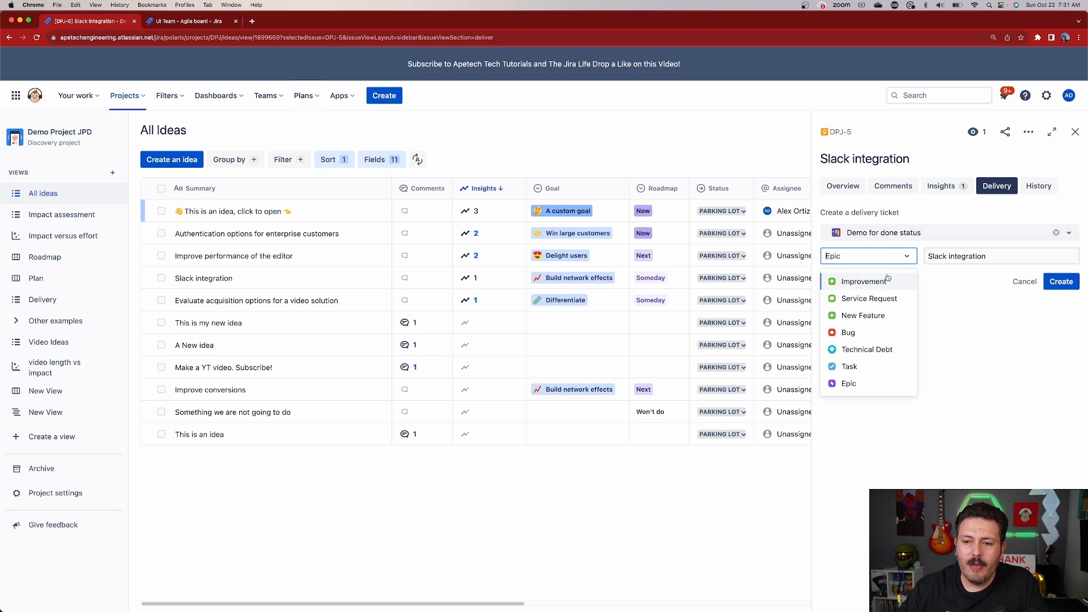
mouse_move(866, 349)
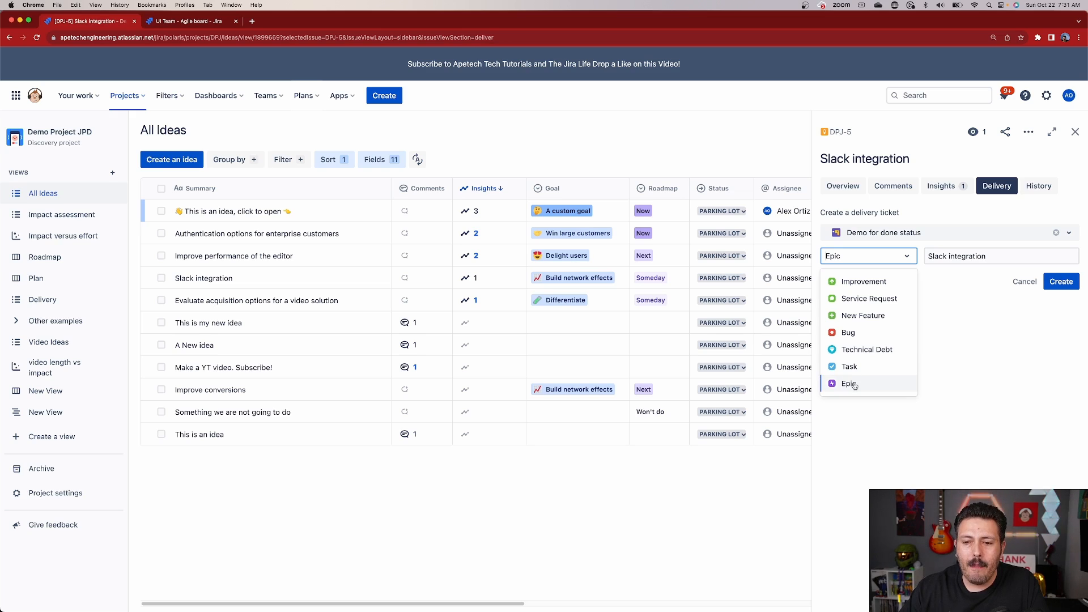
click(848, 385)
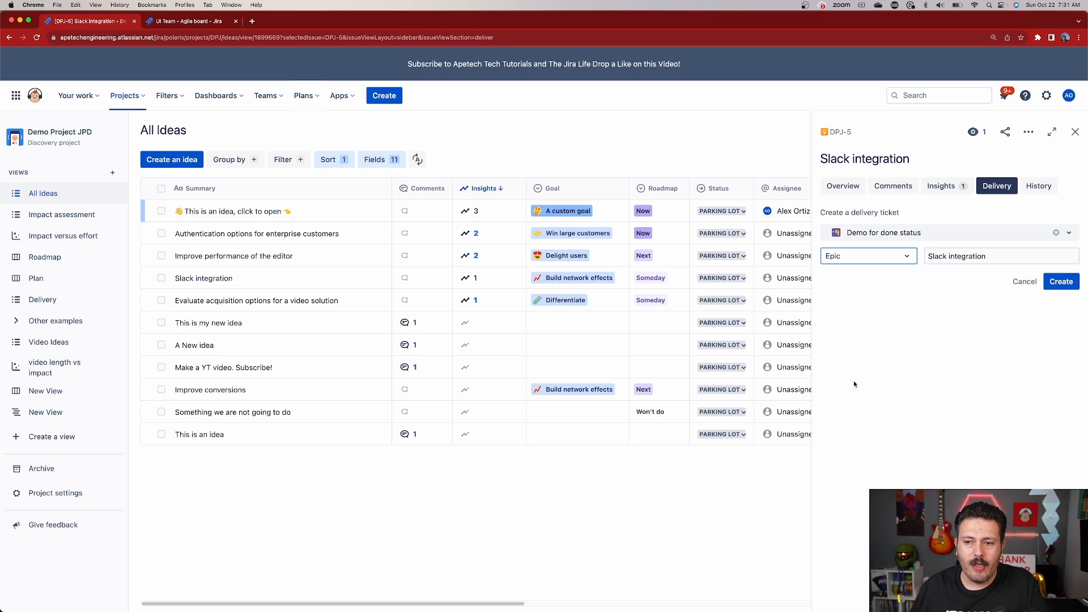
mouse_move(873, 339)
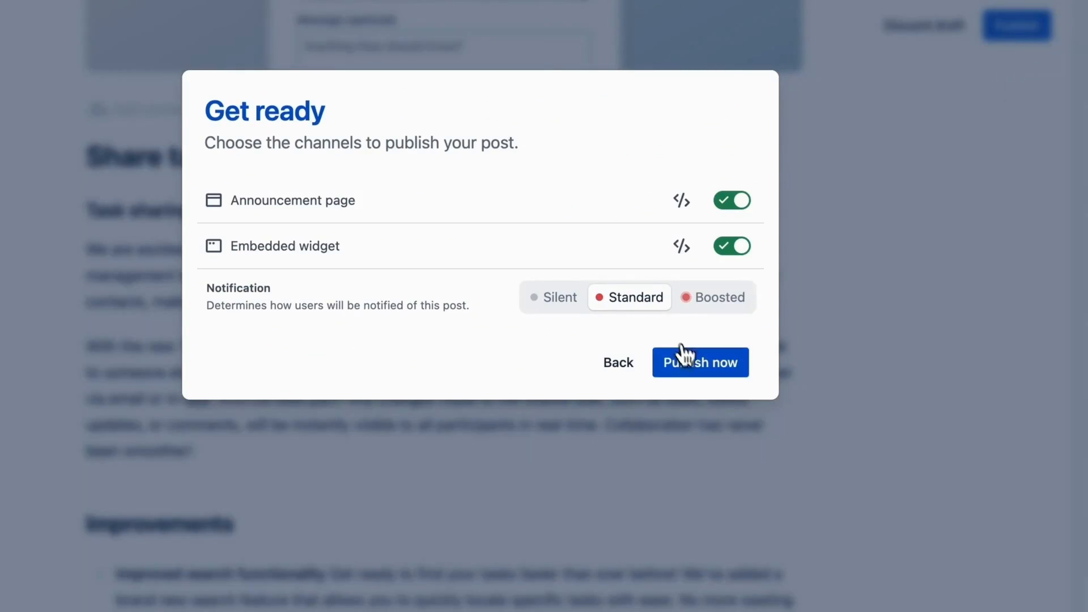
Proceed from the delivery ticket form to Jira's full create issue dialog.
click(699, 363)
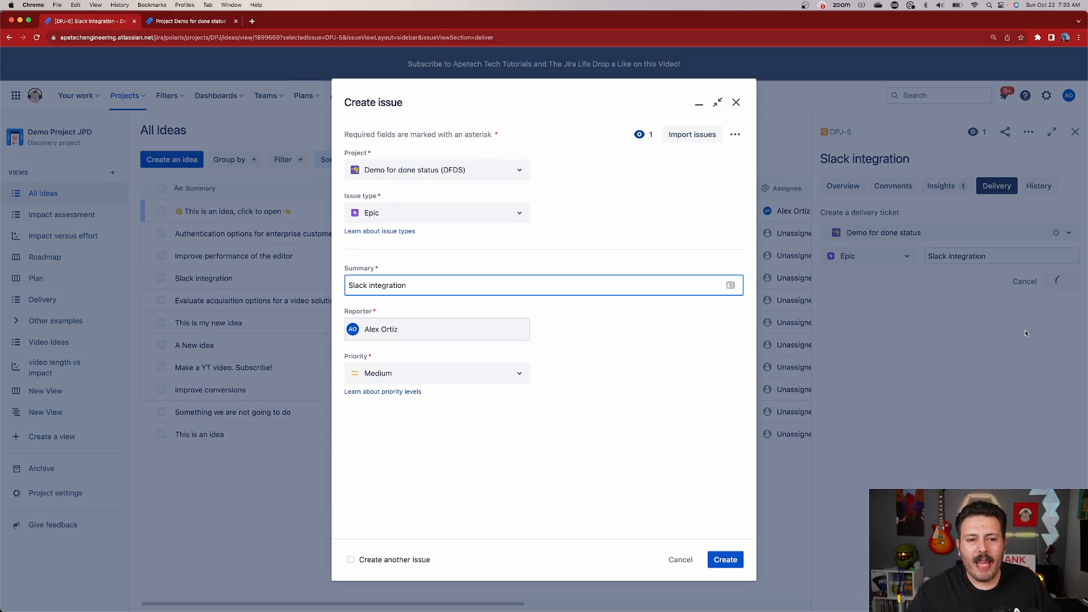
mouse_move(416, 417)
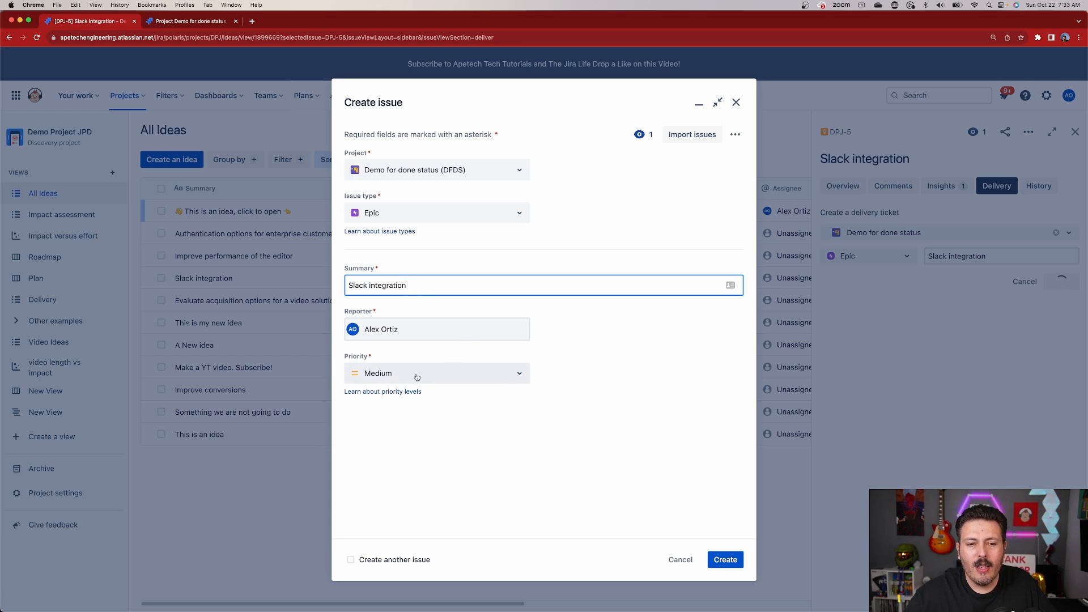
Create the Slack integration Epic with Highest priority.
click(435, 373)
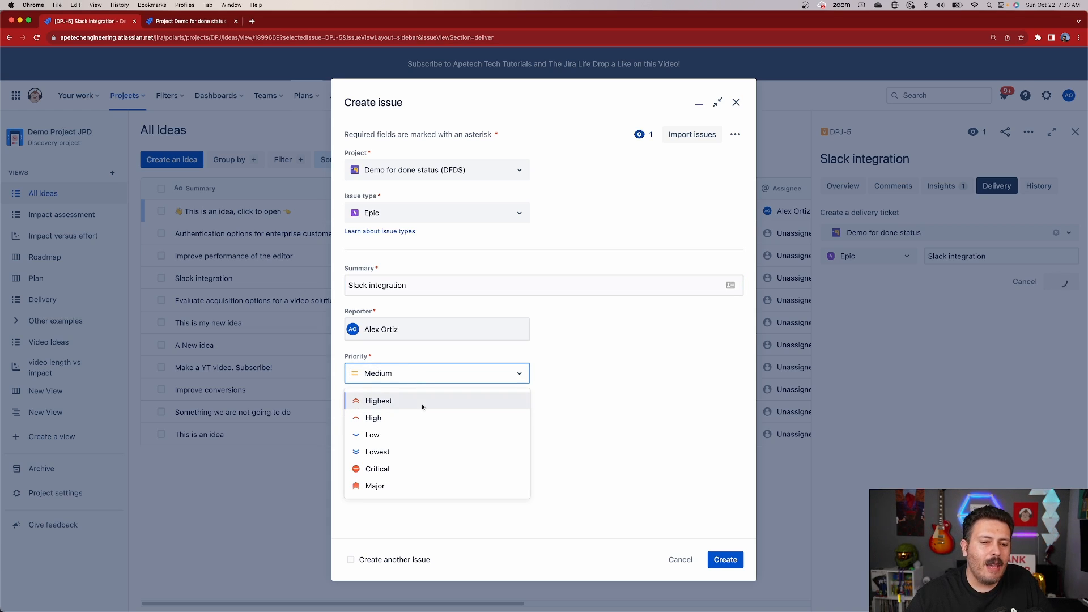
click(378, 400)
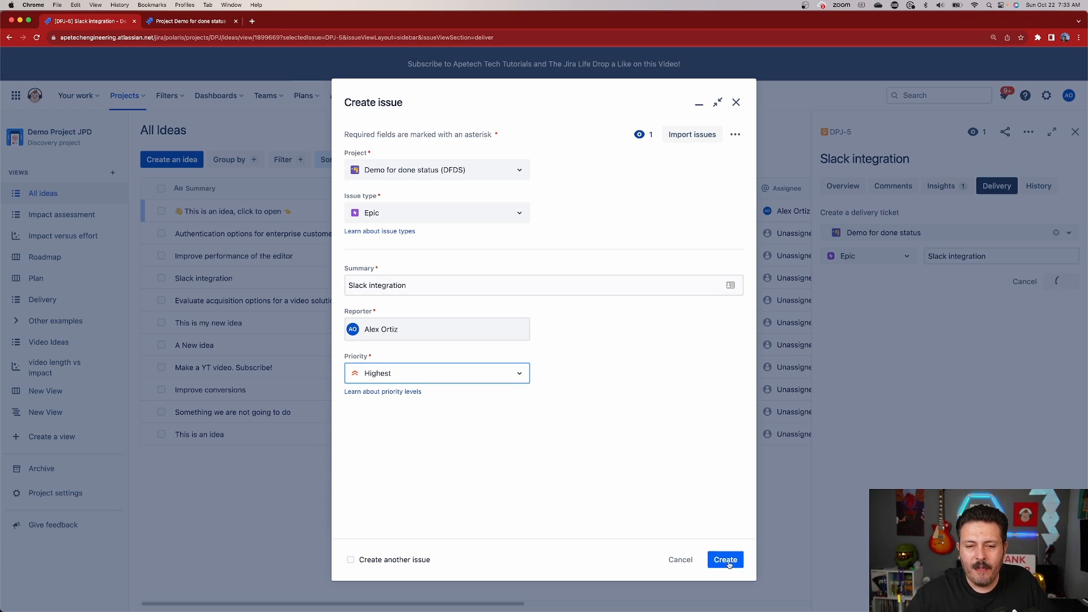
click(724, 559)
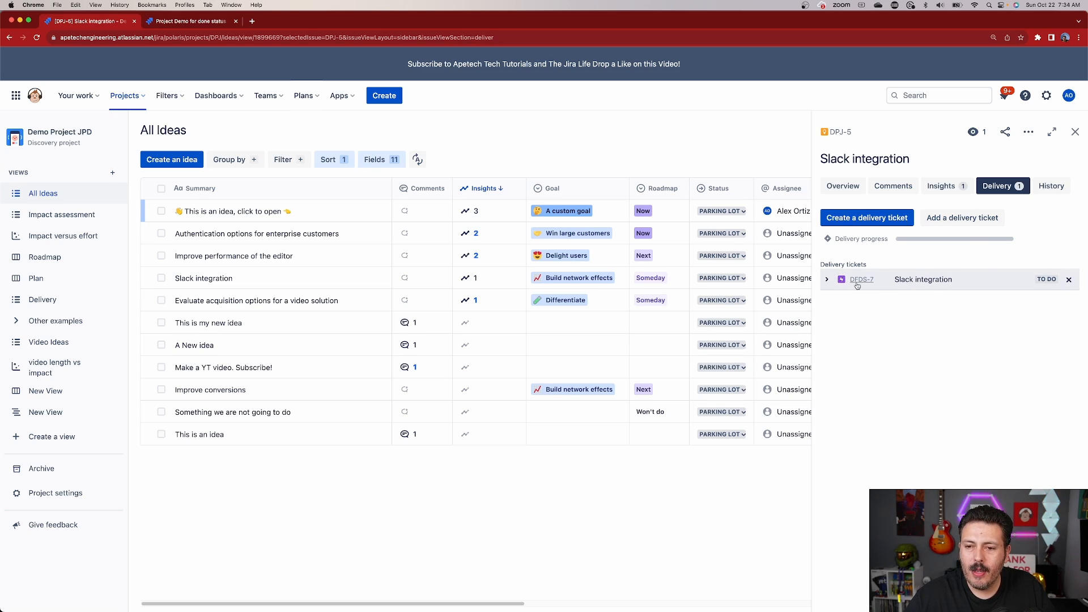
mouse_move(862, 279)
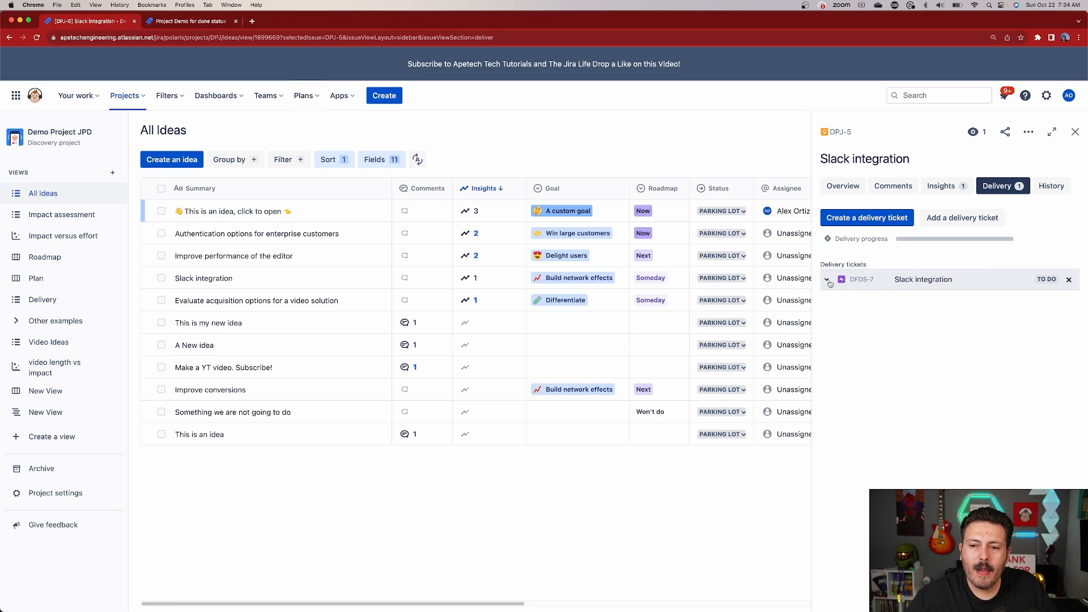
Expand linked ticket DFDS-7, then go to the Demo for done status timeline and backlog.
click(827, 281)
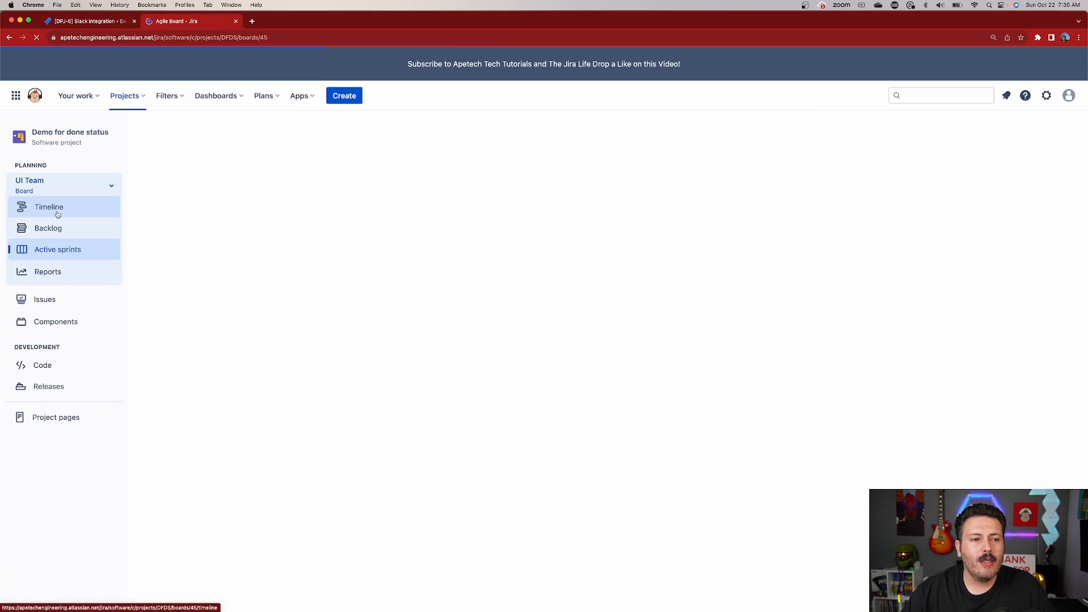
click(49, 206)
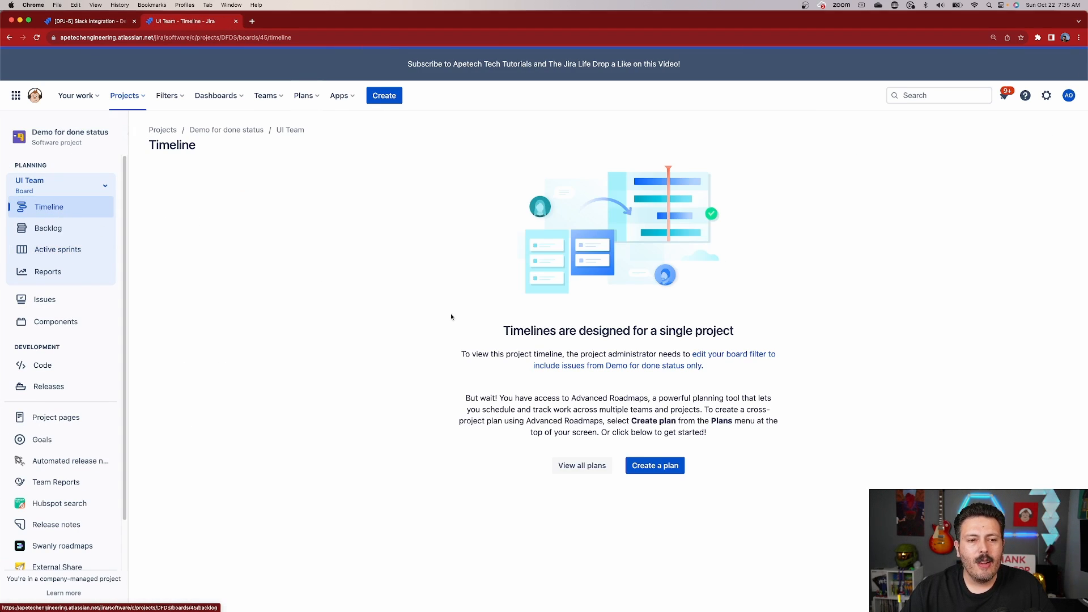
click(48, 228)
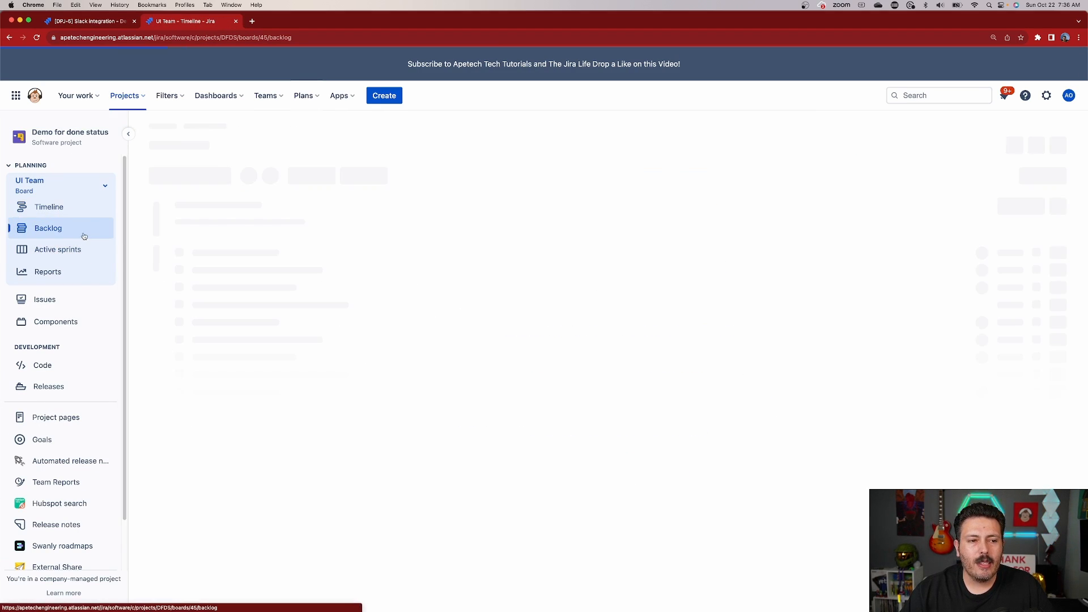
Create Epic DFDS-8 named 'This is another epic for the slack integration'.
click(436, 212)
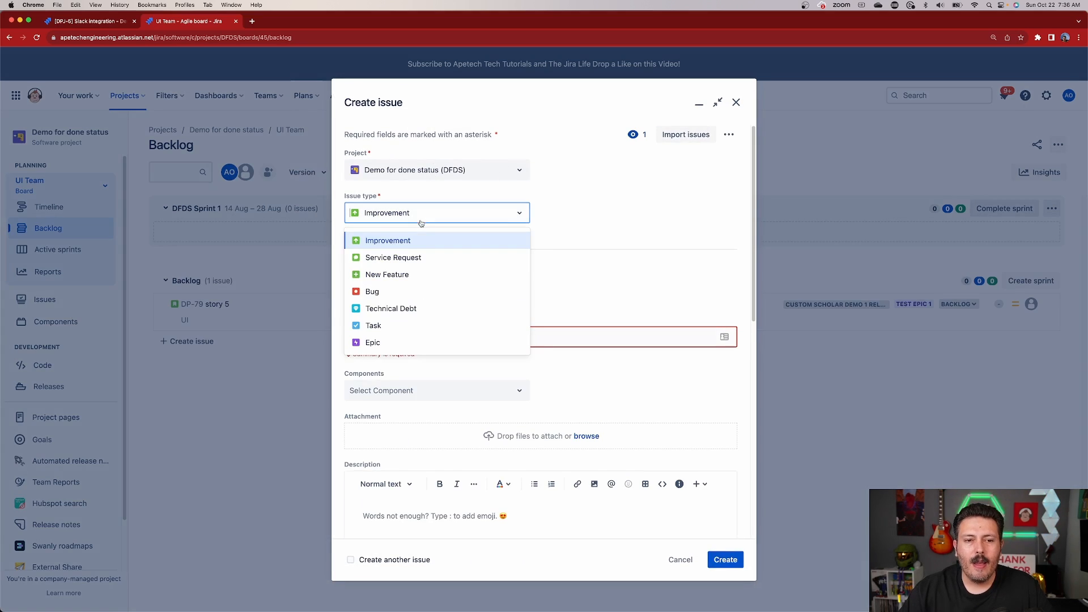
click(373, 342)
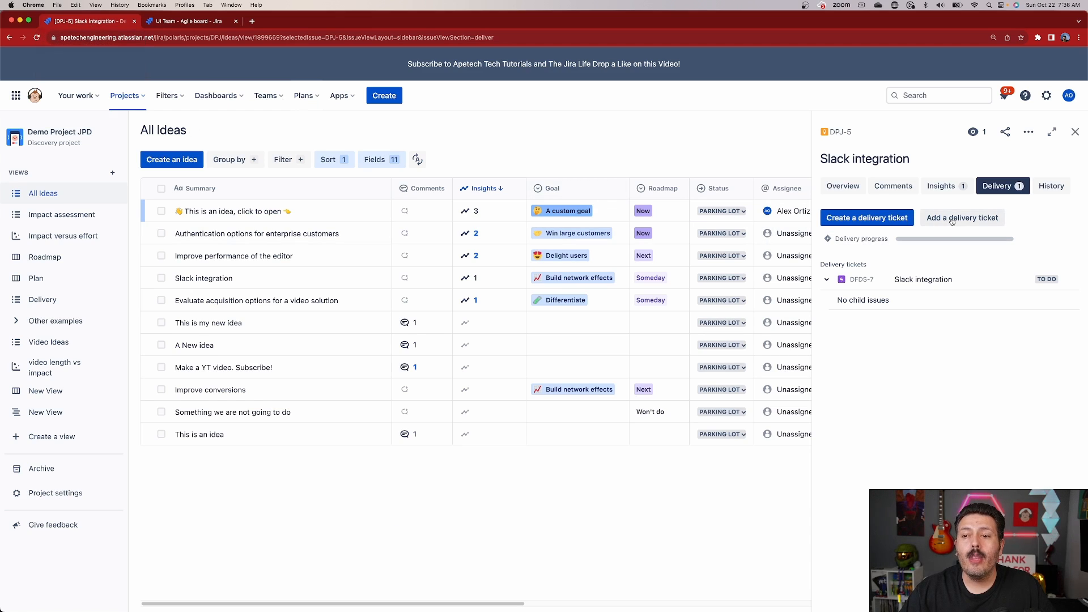
click(963, 218)
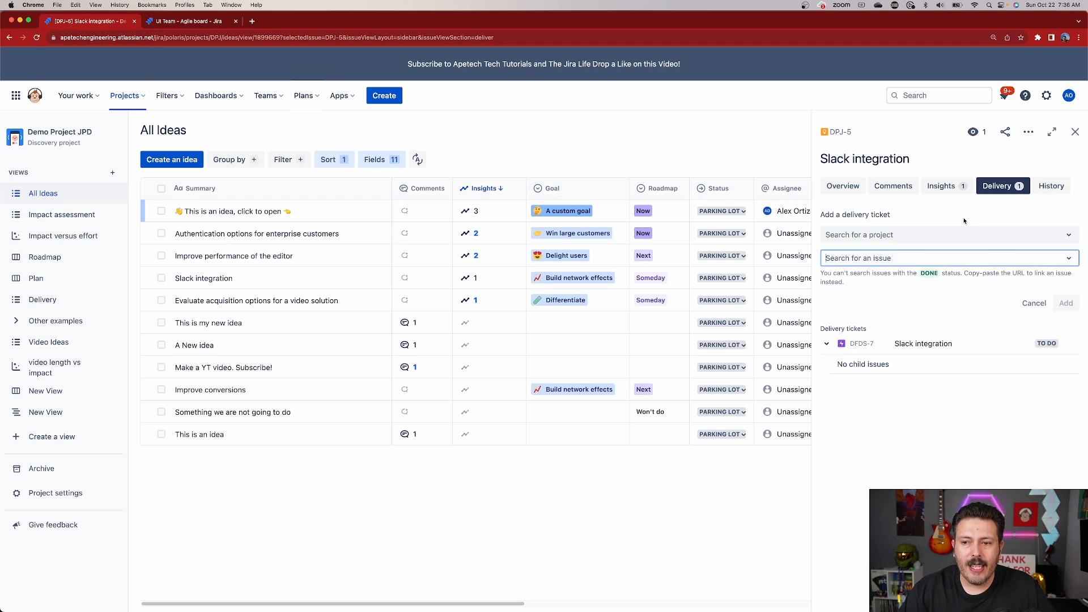
click(947, 257)
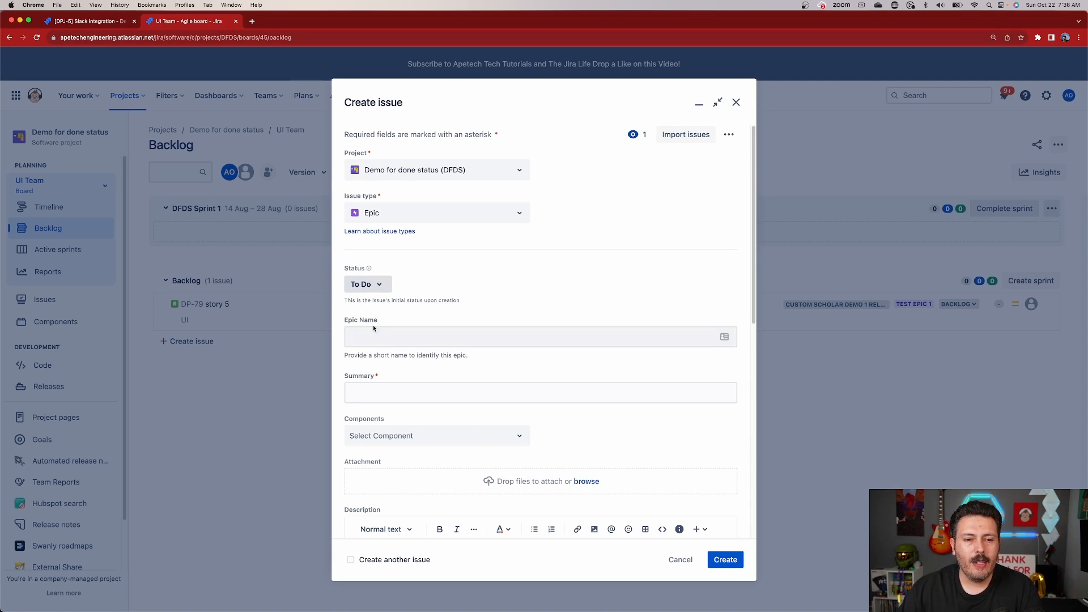
text(This is another epic for the)
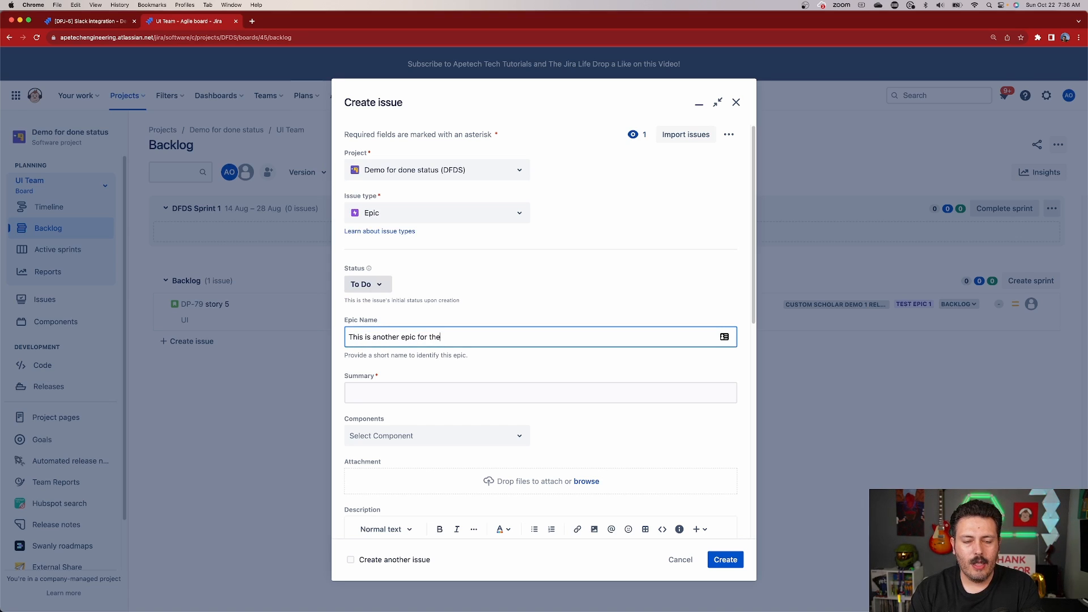
text(slack integration)
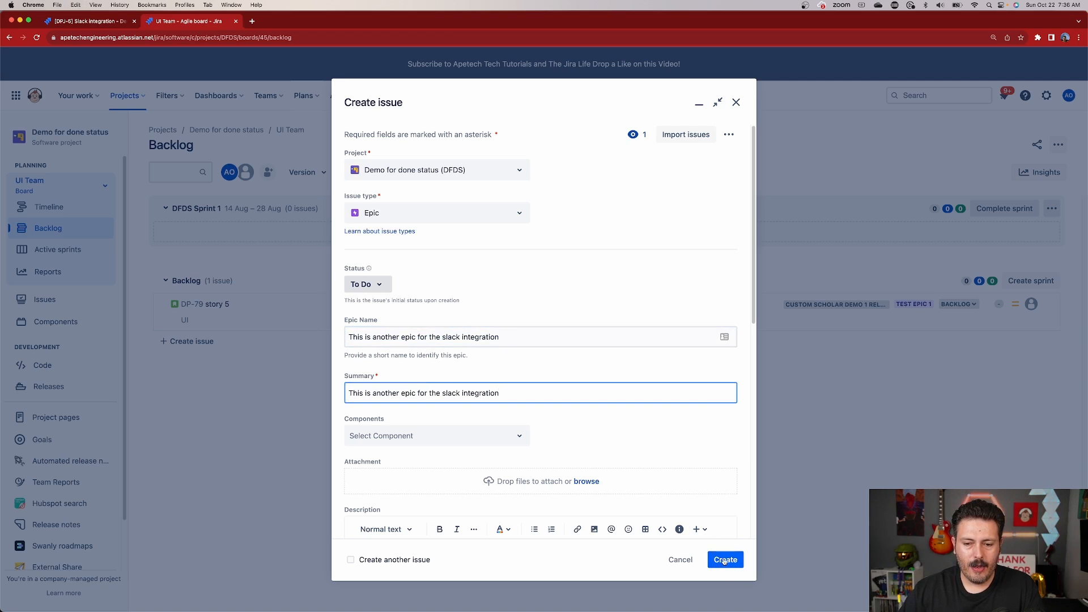
click(725, 559)
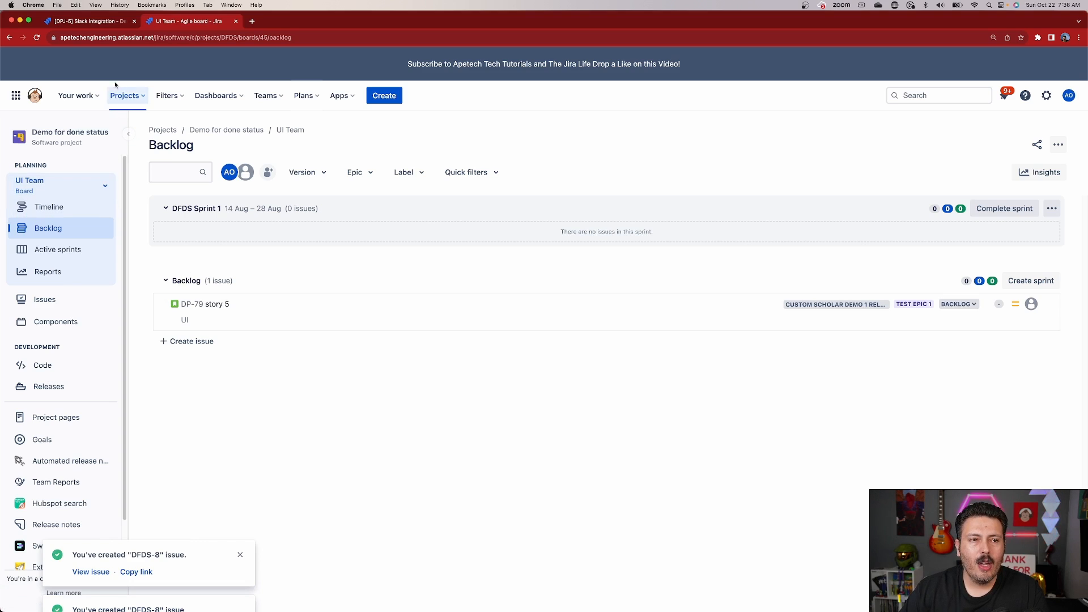
Add DFDS-8 from Demo for done status as the idea's second delivery ticket.
click(87, 20)
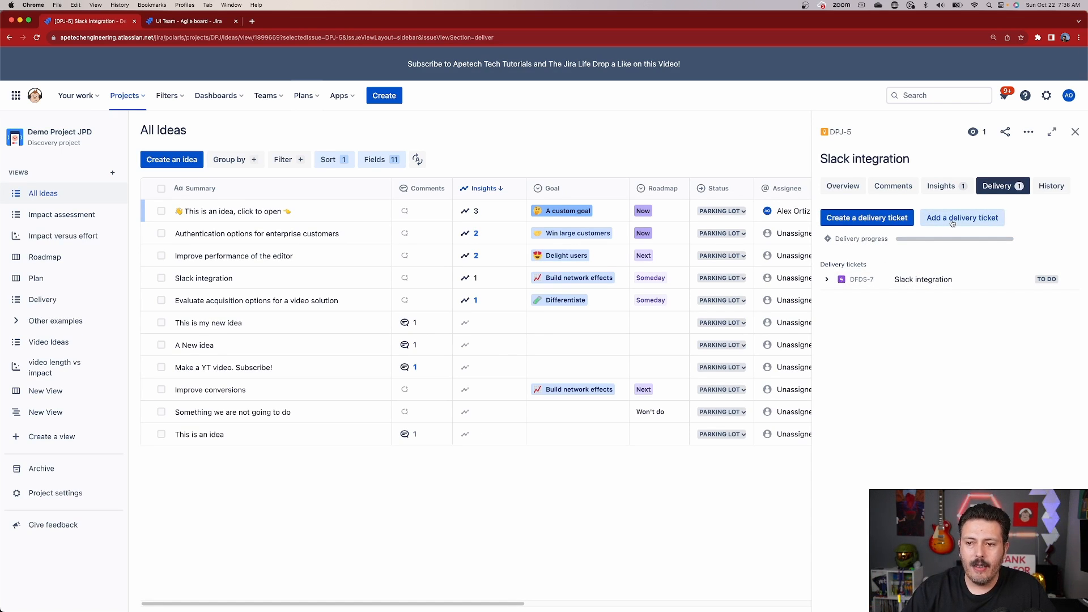
click(963, 218)
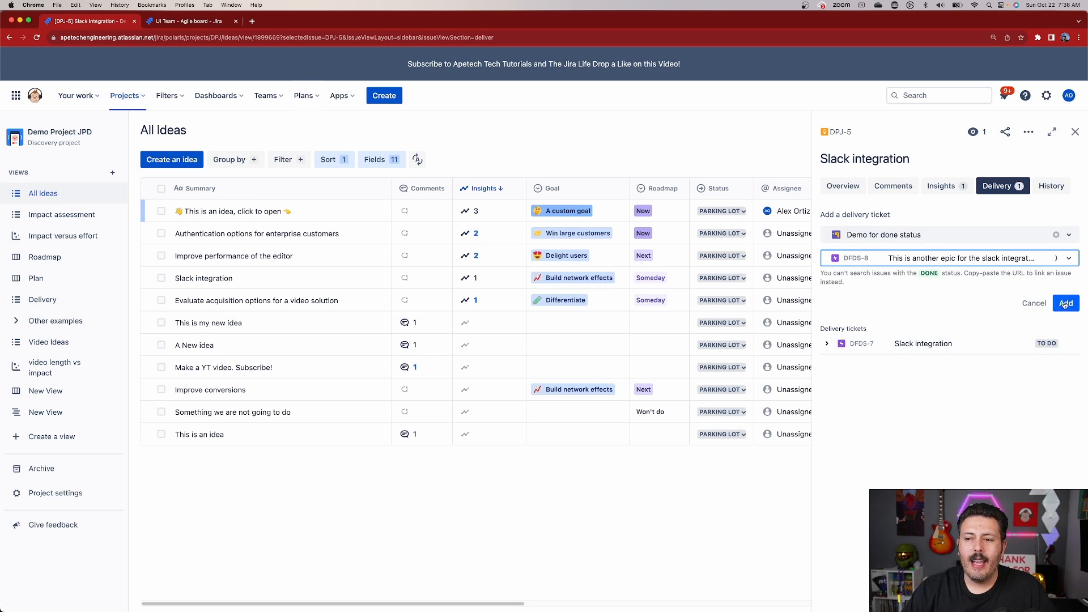
click(1064, 304)
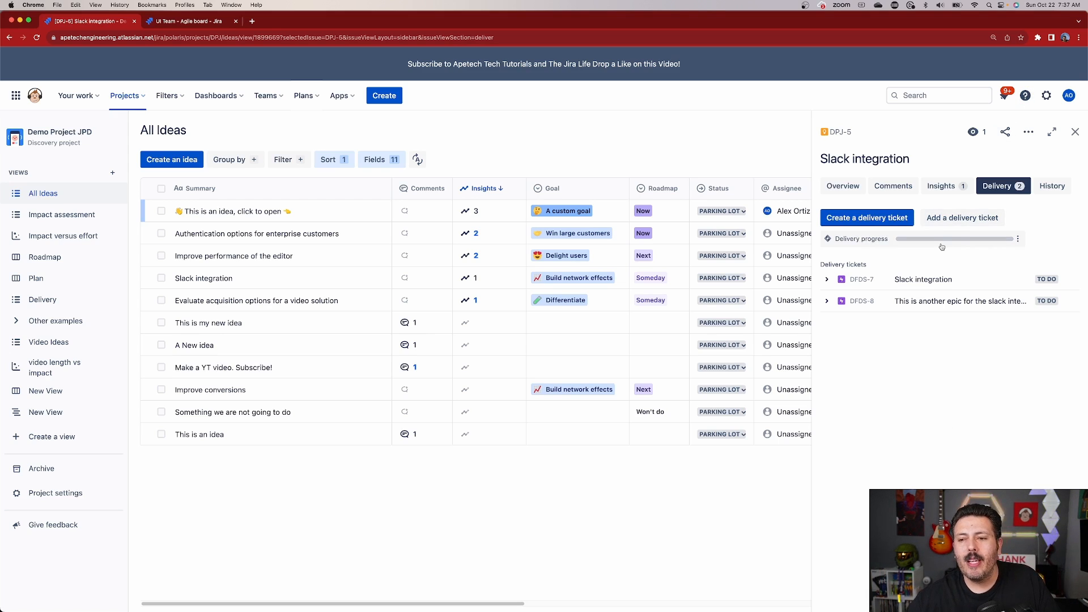
mouse_move(948, 245)
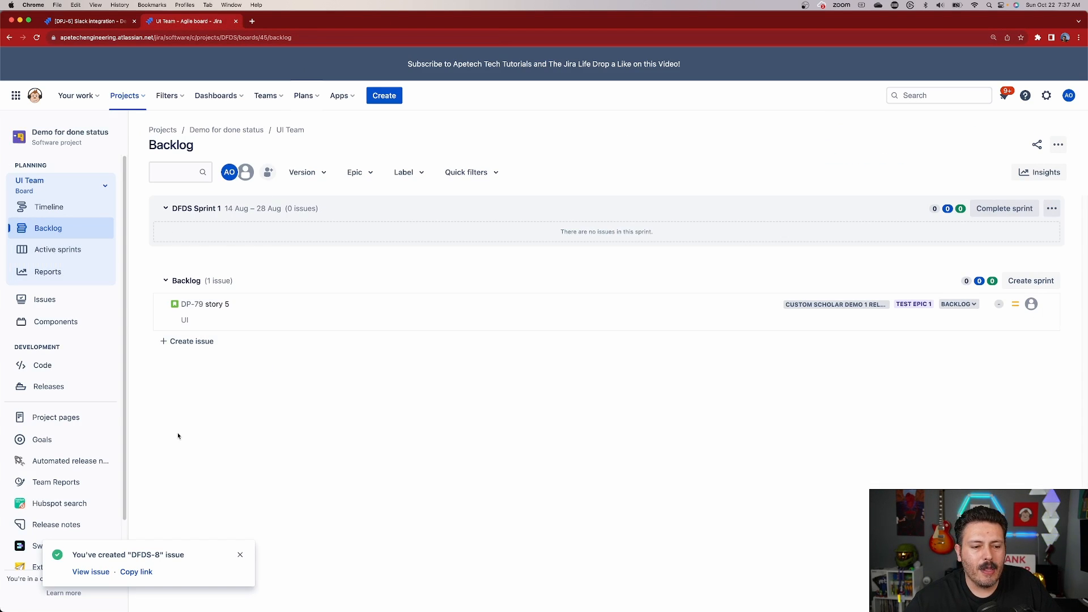
Add Task child issues story 1, Story 2 and Story 3 under epic DFDS-8.
click(91, 572)
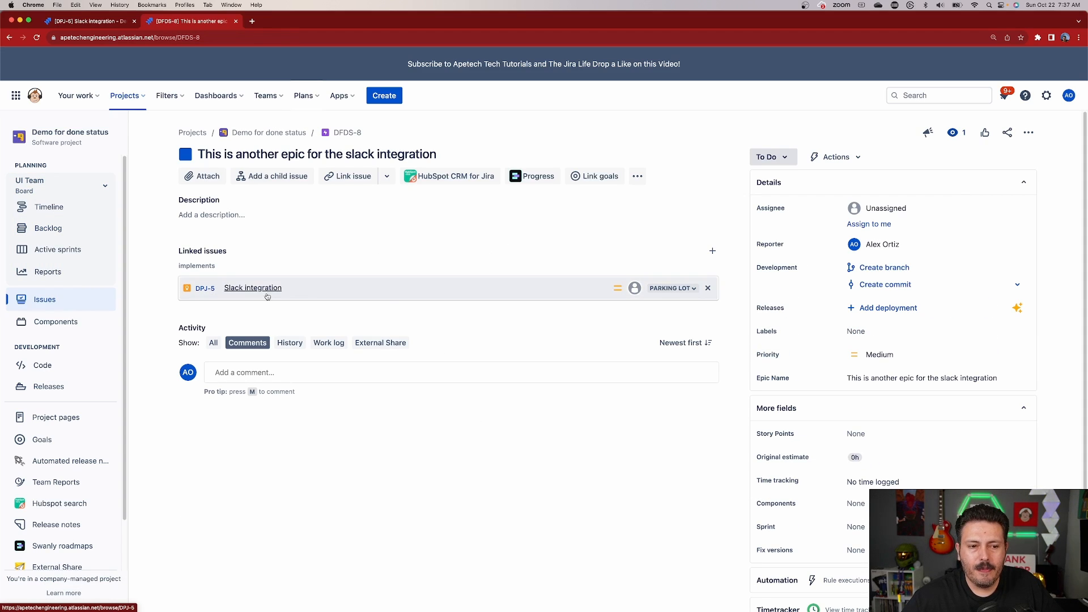
click(272, 176)
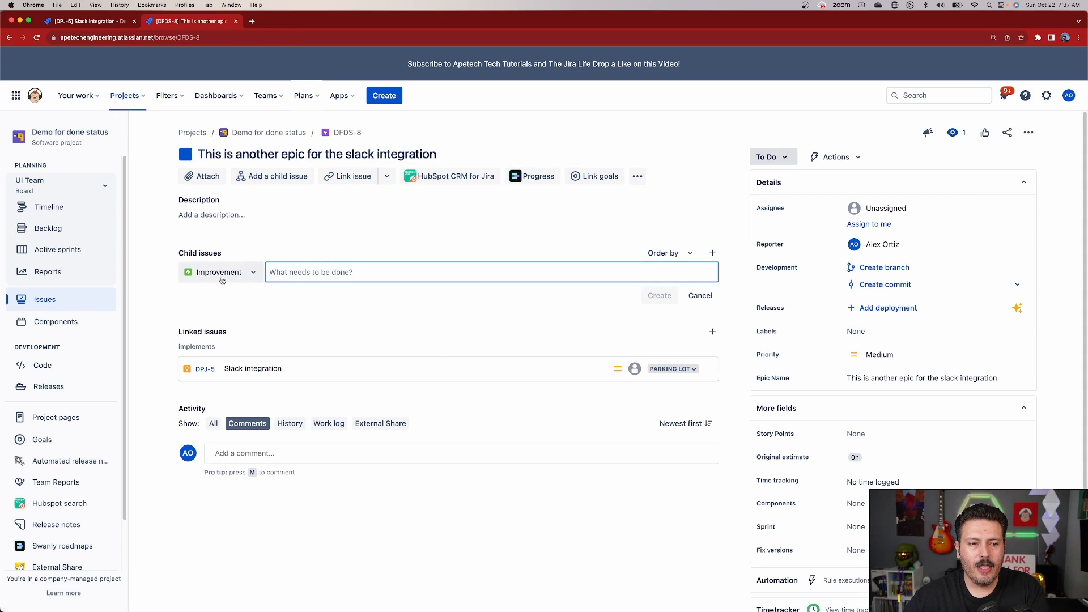
click(220, 271)
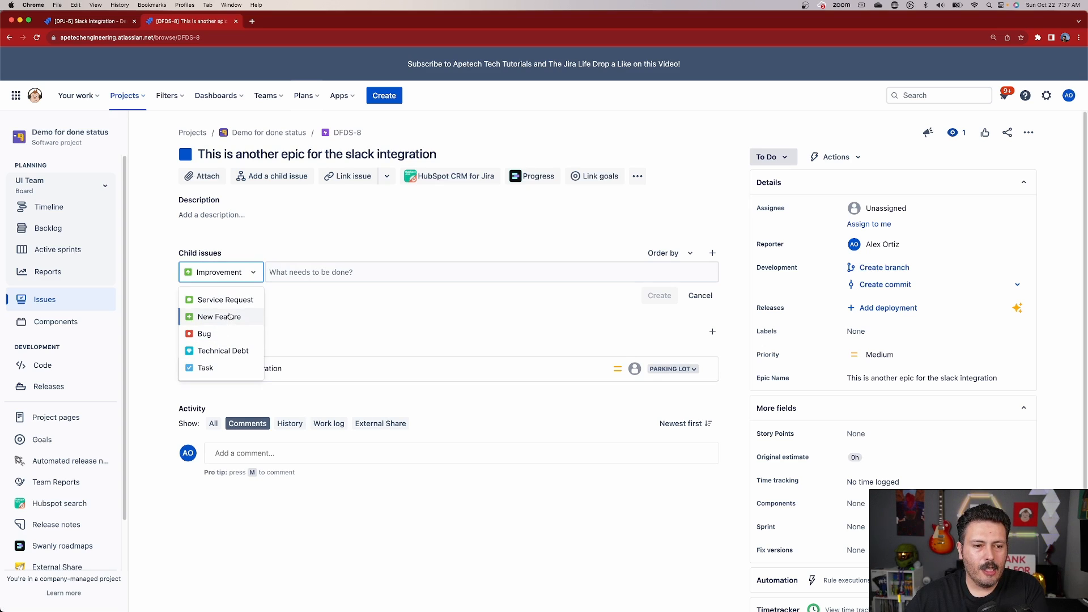
mouse_move(206, 367)
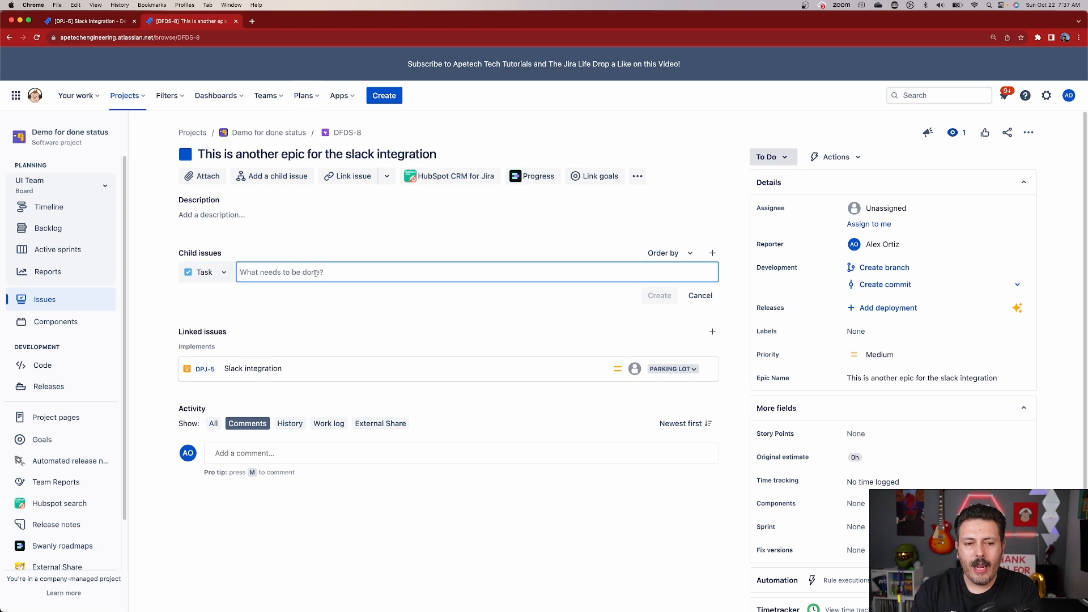
text(st)
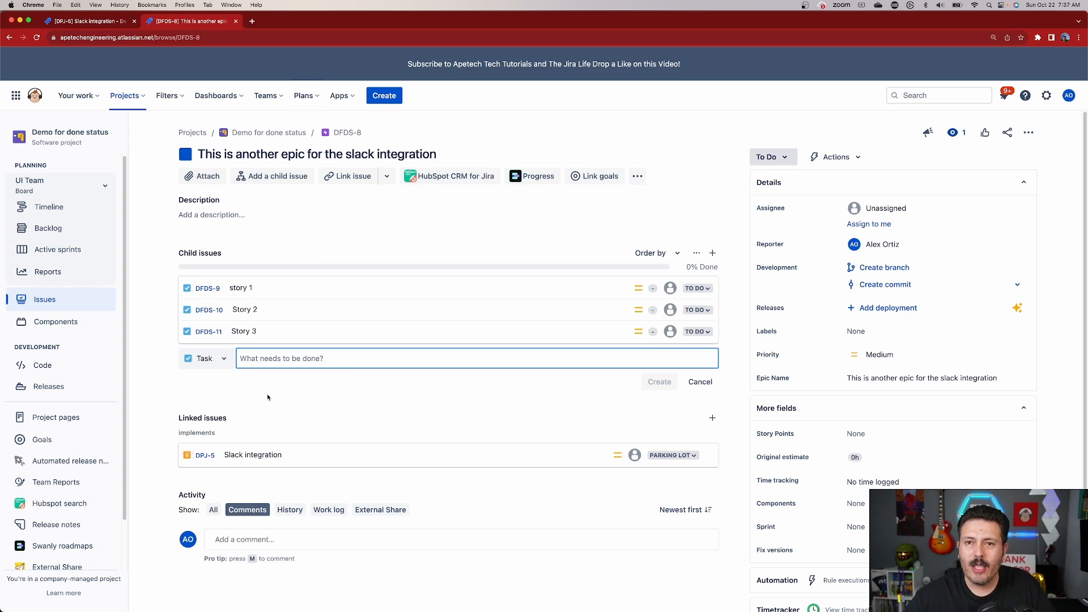
mouse_move(159, 335)
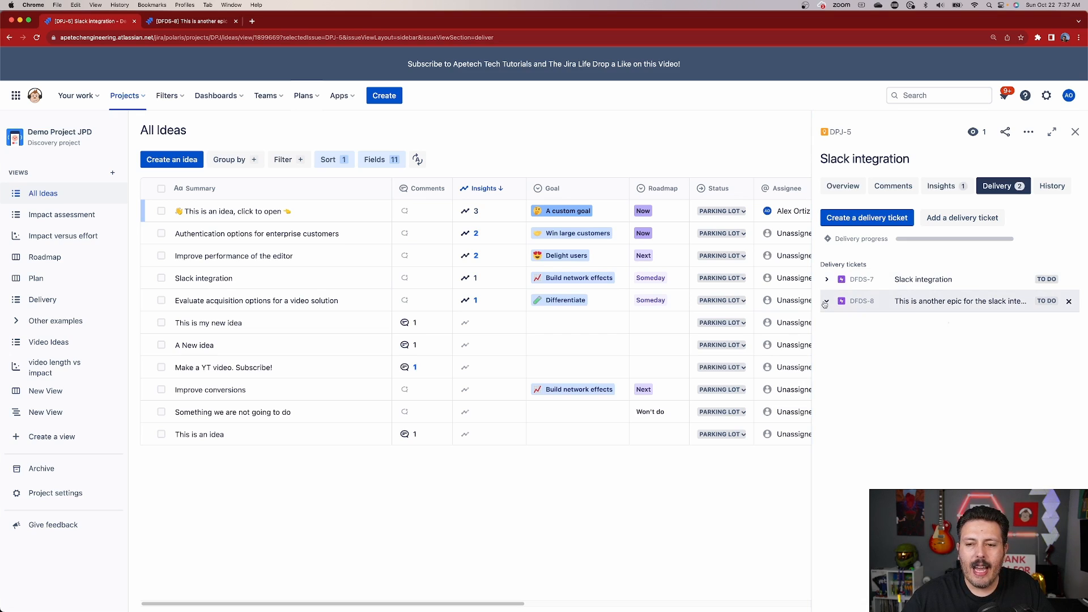
Expand the second epic DFDS-8 to list its three child stories and check Story 3 for sub-items.
click(827, 303)
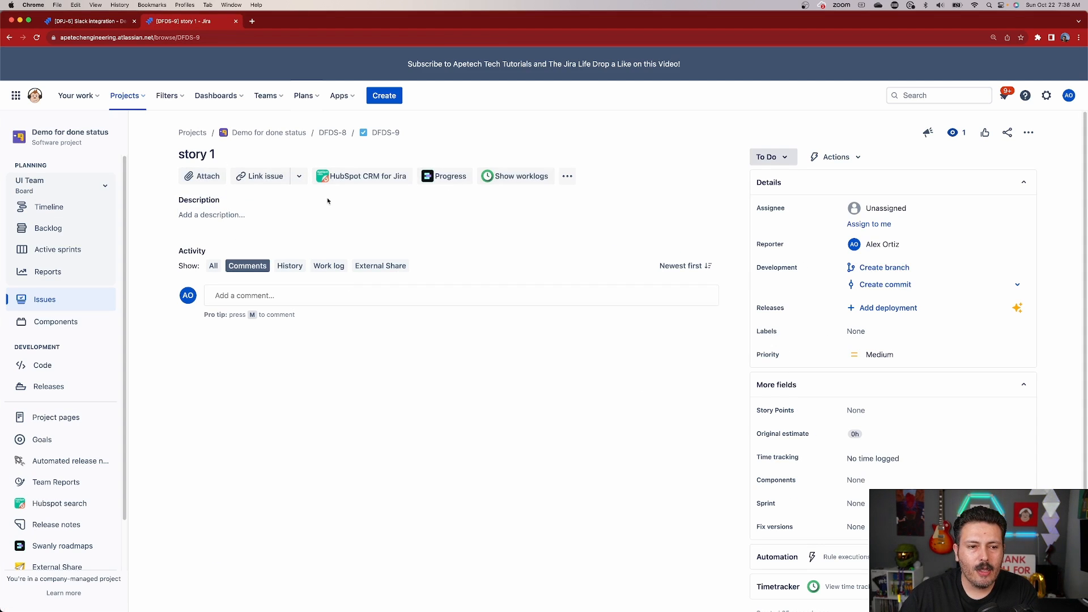
mouse_move(202, 176)
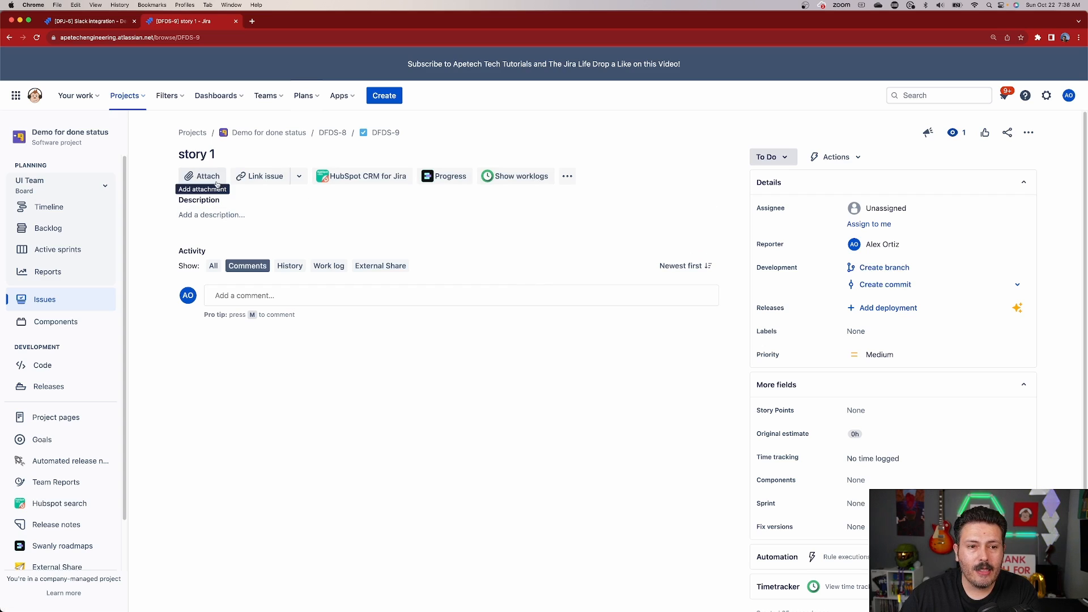
mouse_move(614, 176)
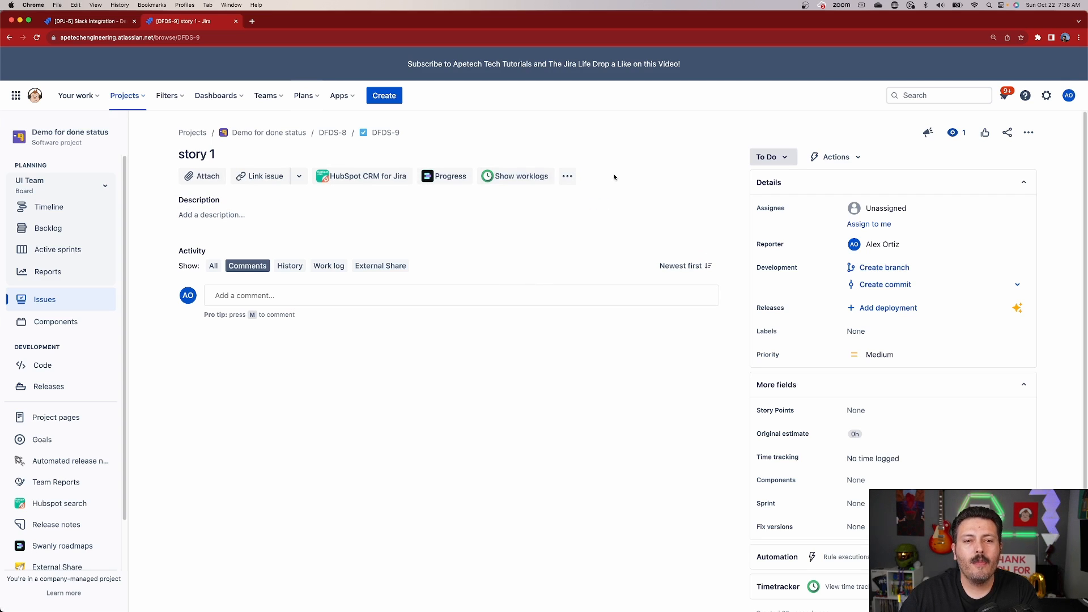
click(82, 20)
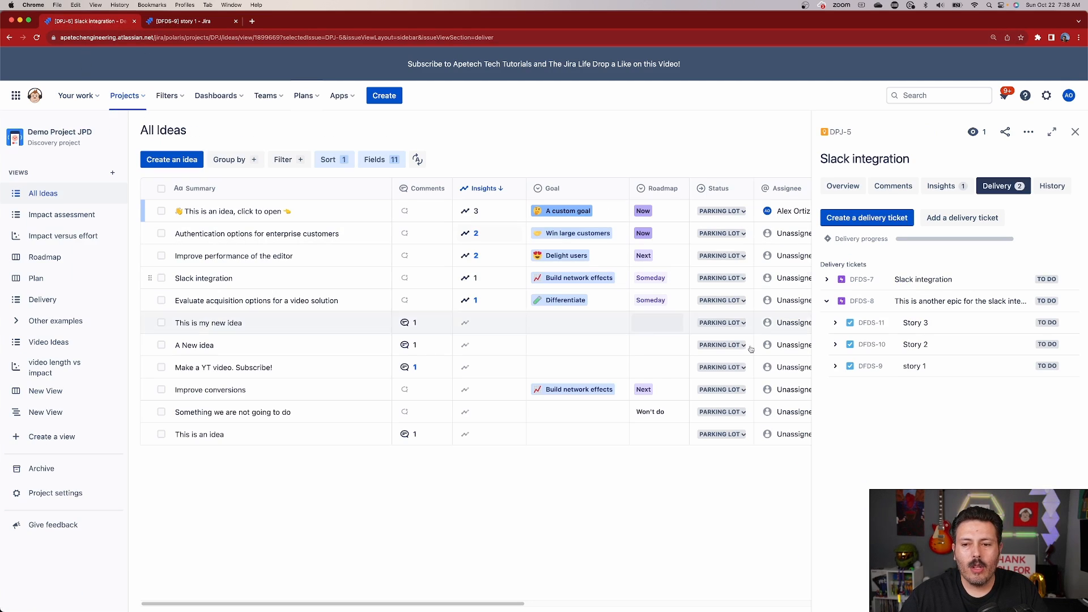
click(836, 323)
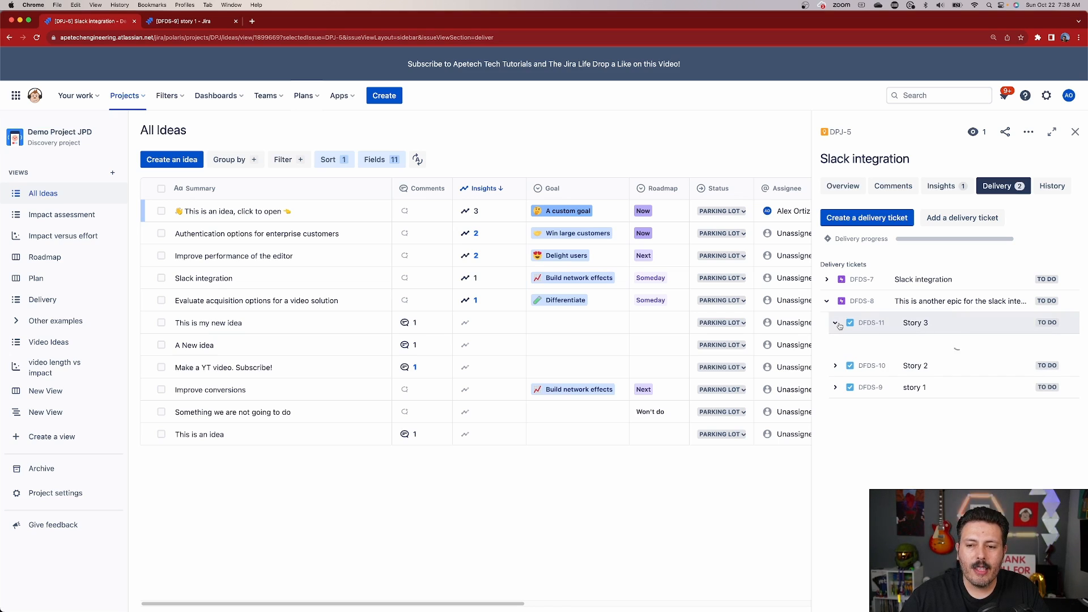
click(837, 322)
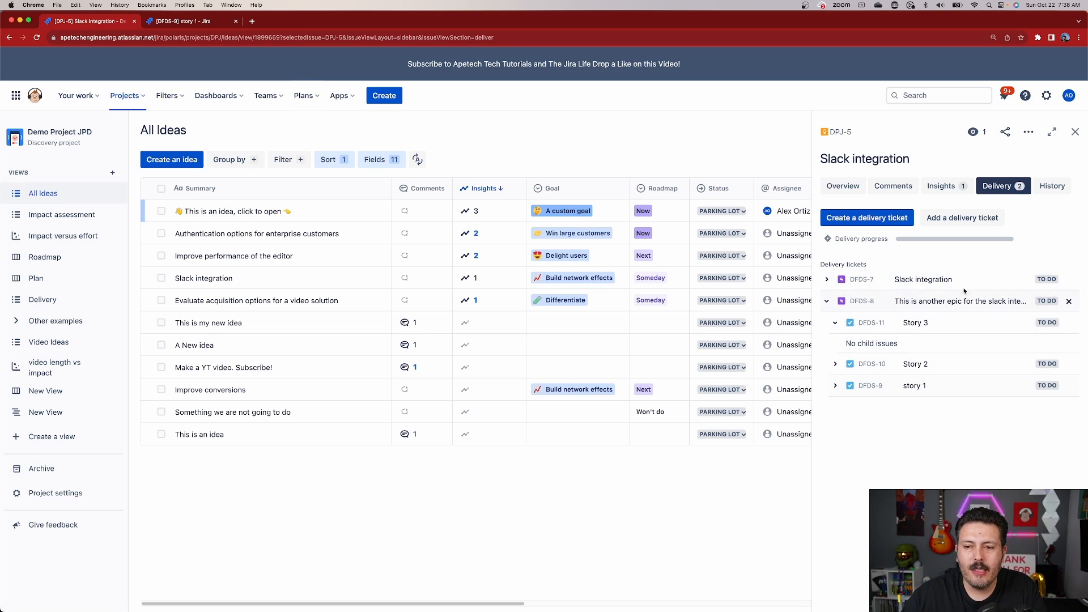
Expand the first delivery ticket DFDS-7 to inspect its children.
click(826, 279)
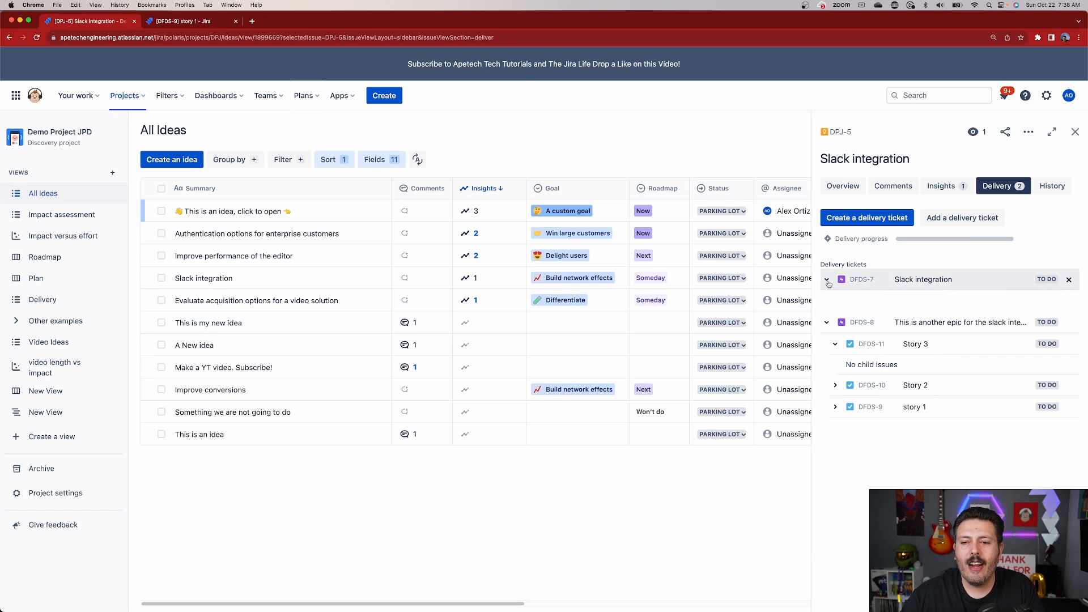
click(828, 279)
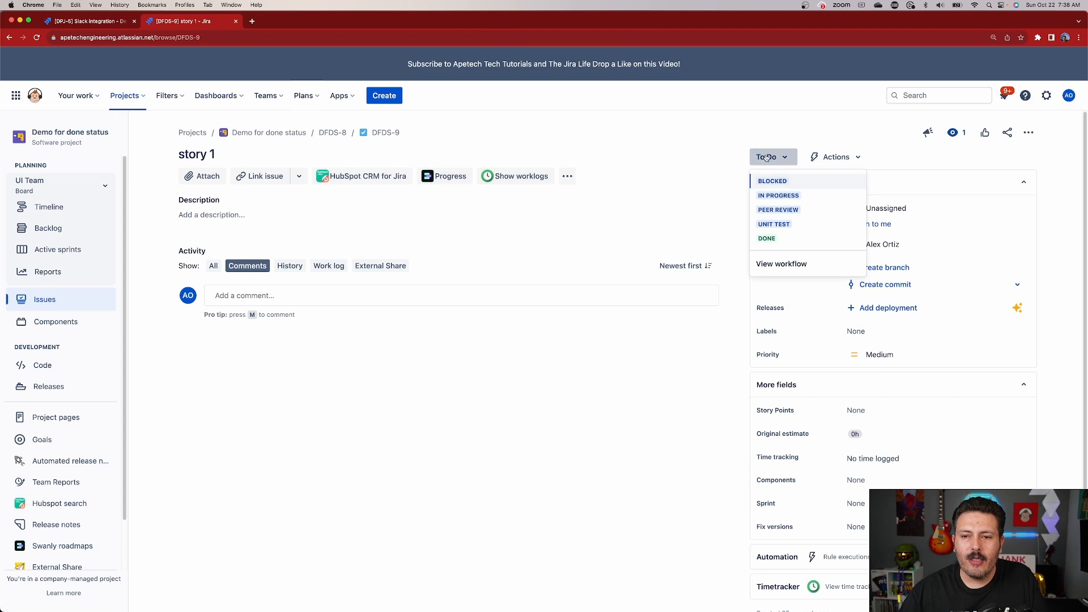
Mark Story 1 as Done and move epic DFDS-8 to In Progress, reaching 33% complete.
click(766, 238)
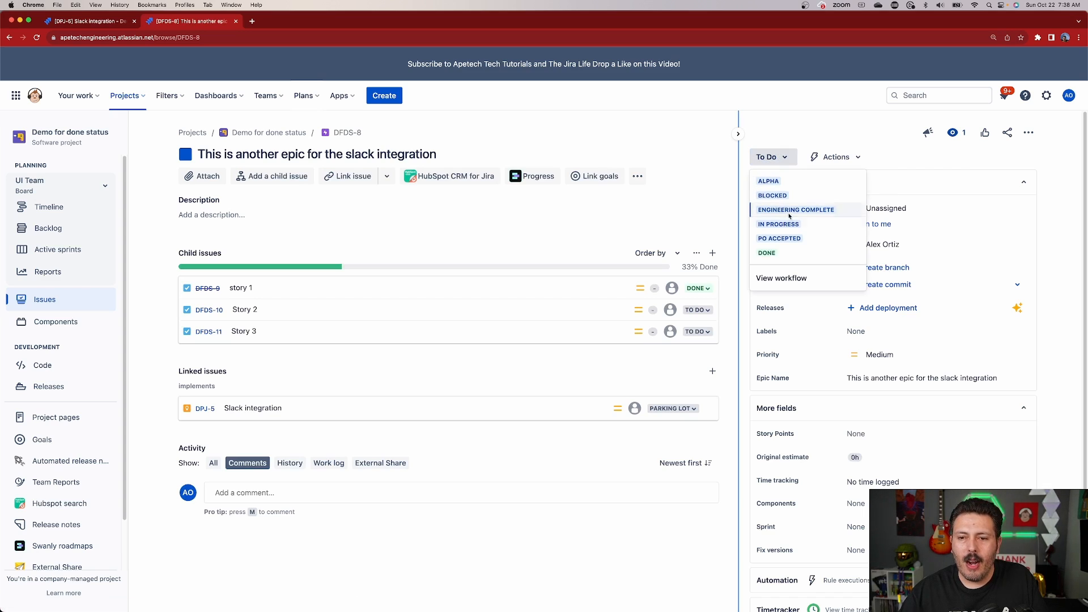
click(778, 223)
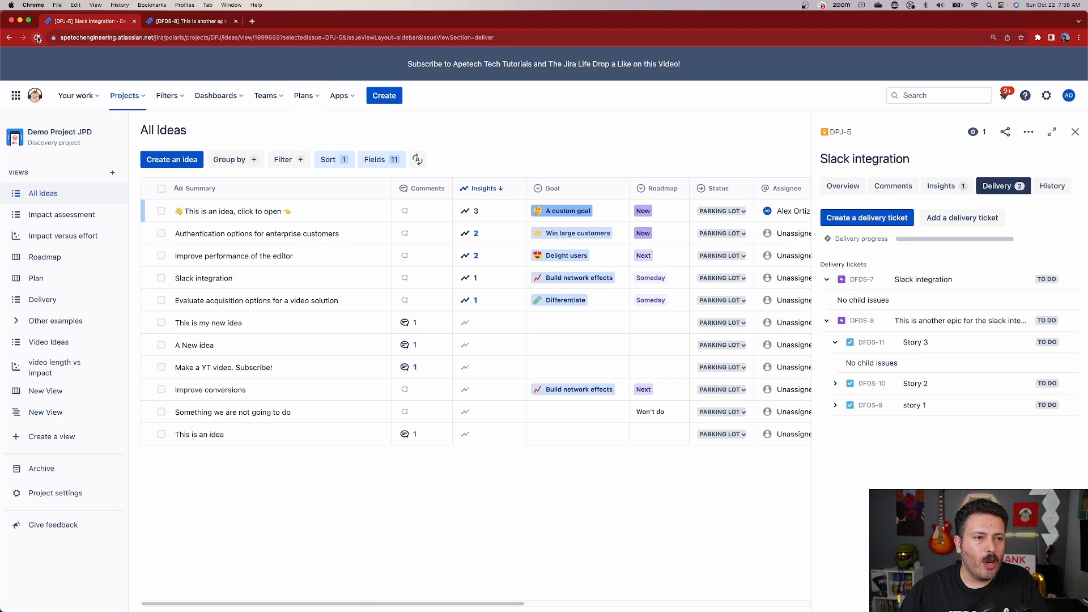
Reload the idea and expand DFDS-8 to show partial progress with Story 1 Done.
click(36, 37)
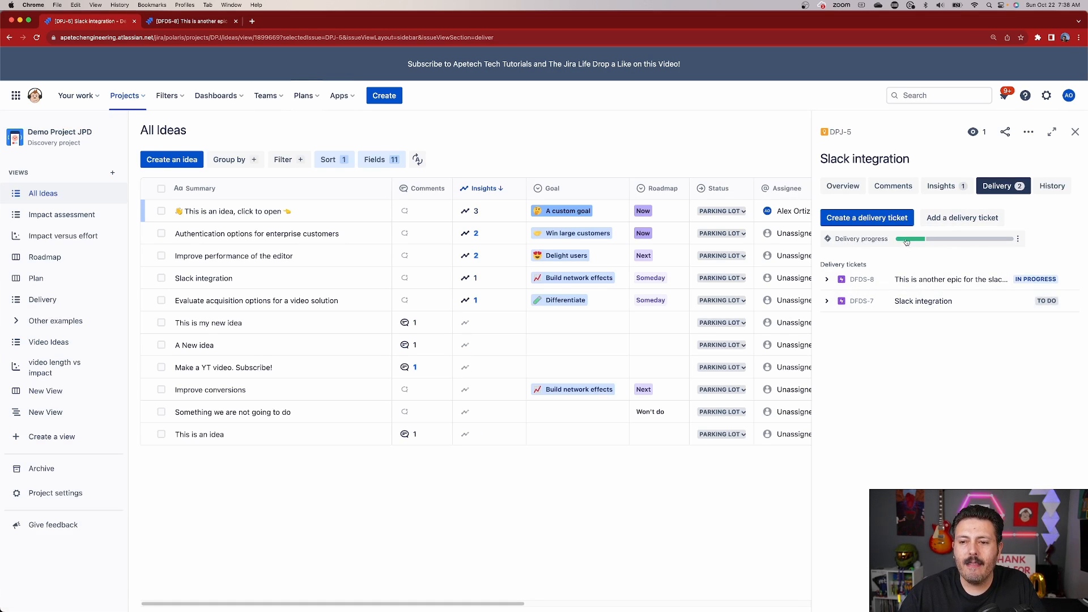
click(828, 279)
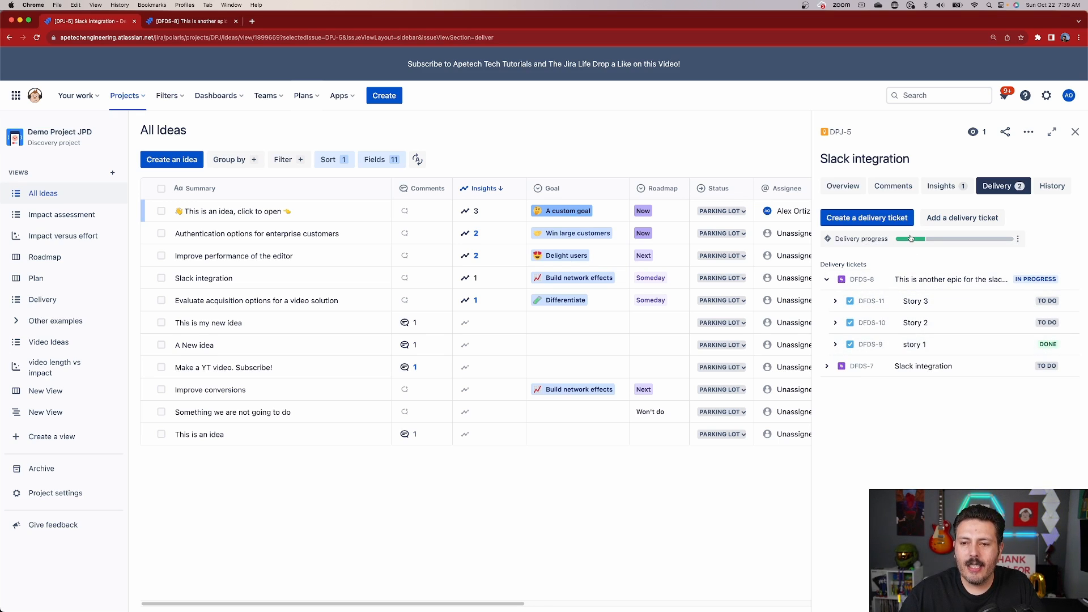
mouse_move(1017, 242)
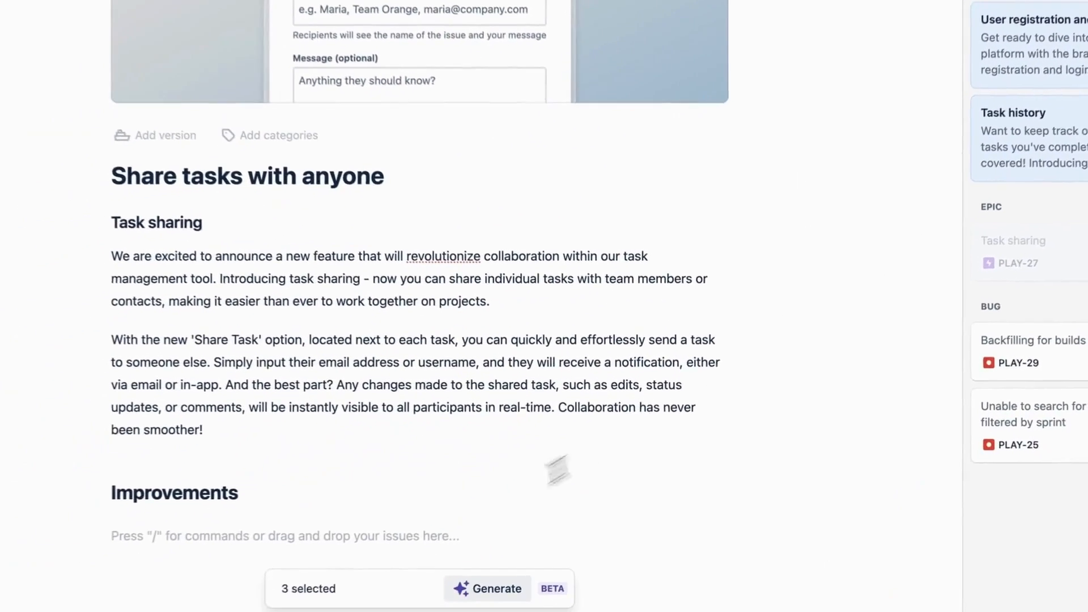
Publish the 'Share tasks with anyone' release note to the announcement page and embedded widget.
text(/)
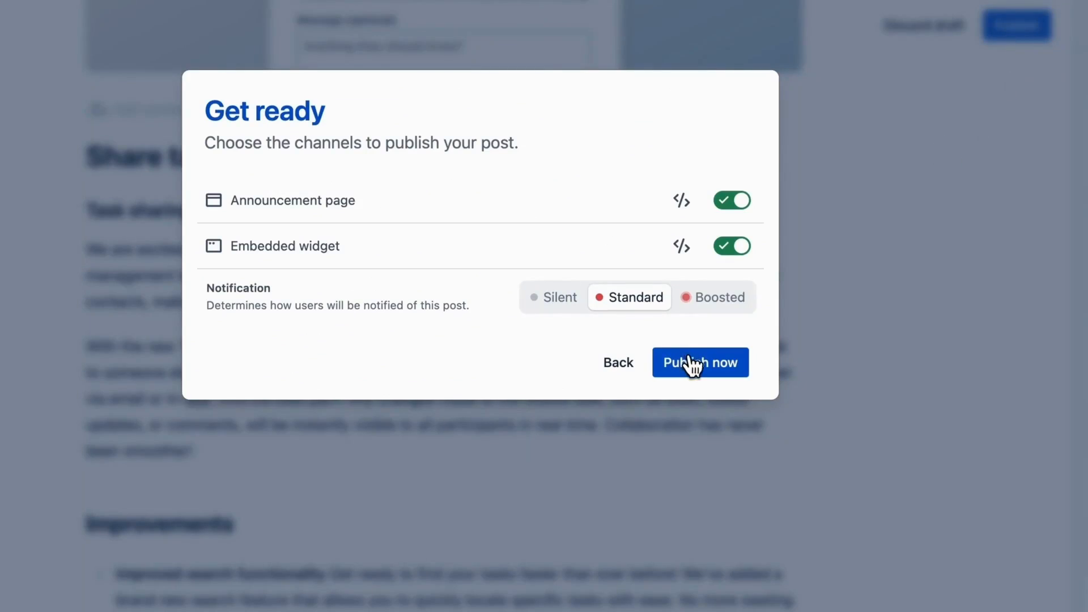
click(699, 363)
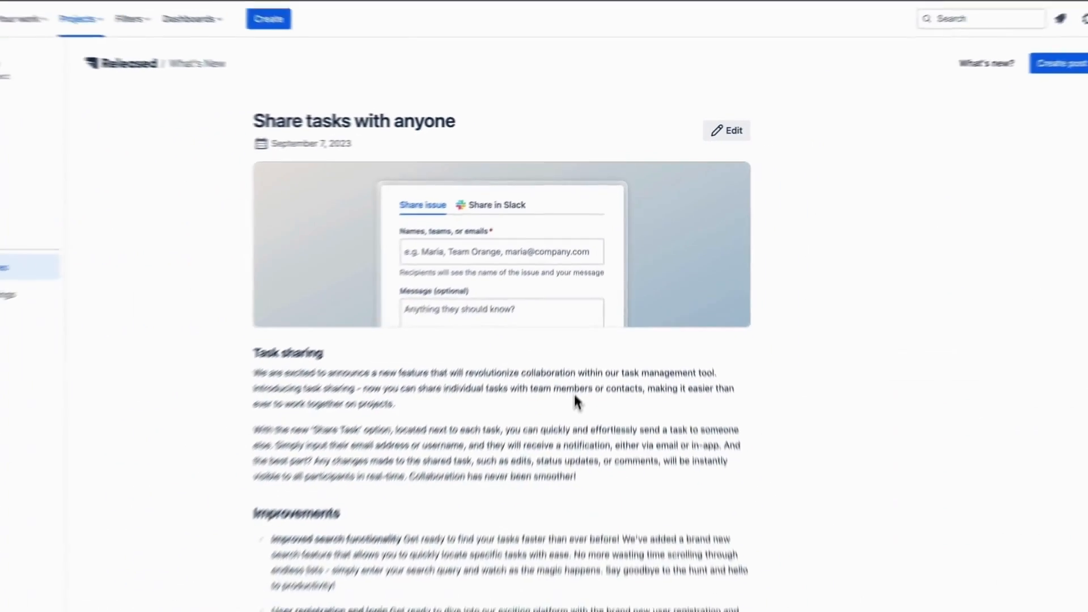